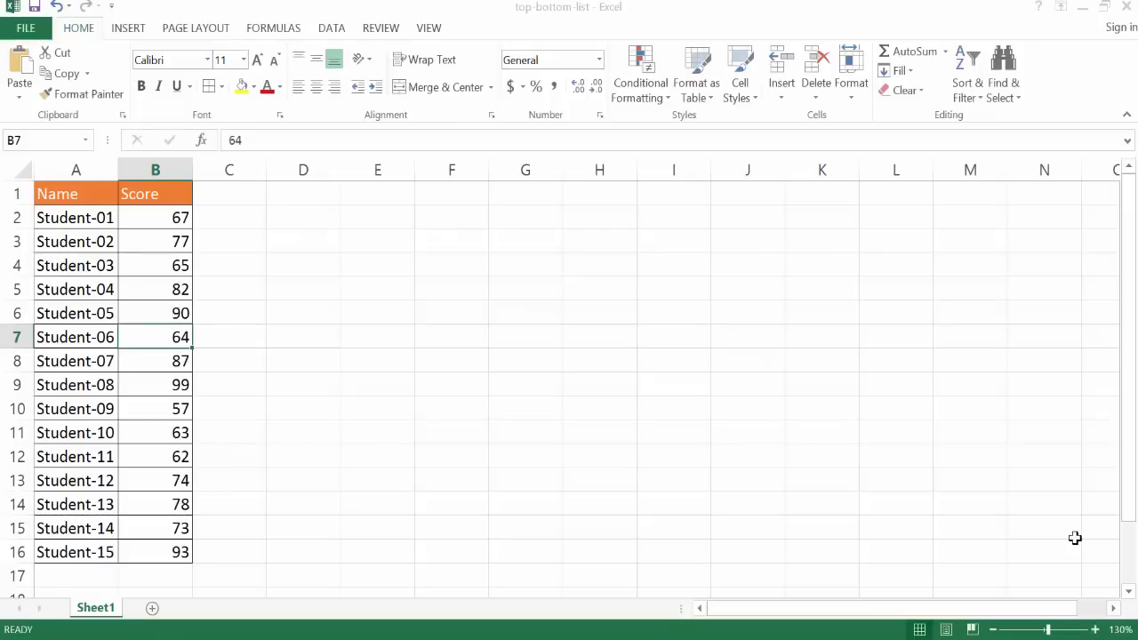
{"action": "mouse_move", "coordinate": [931, 465]}
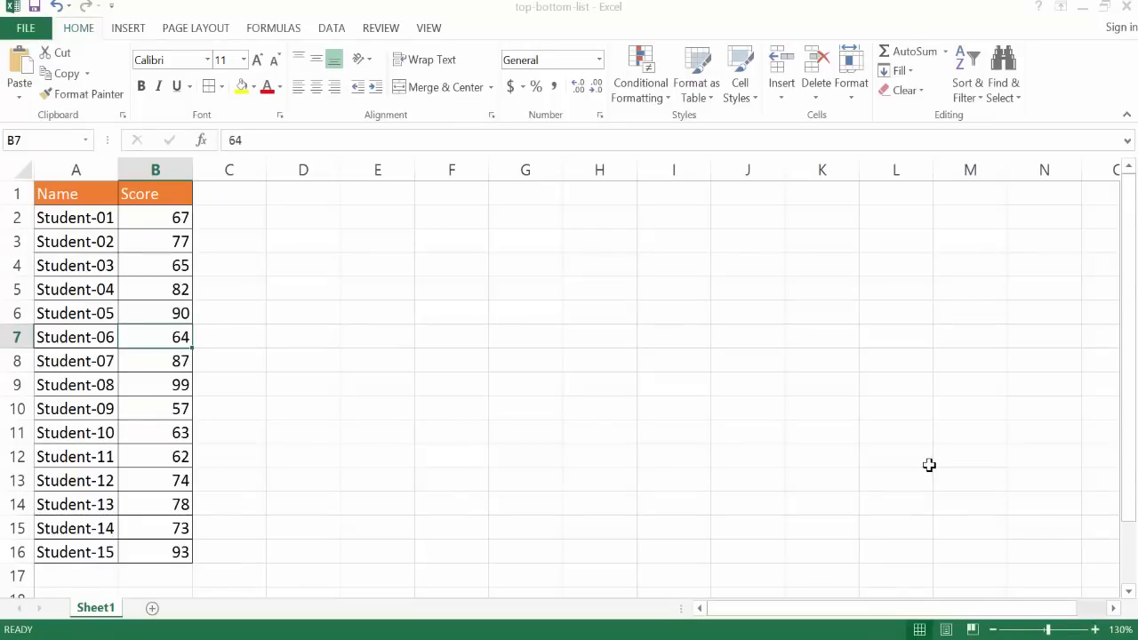
{"action": "mouse_move", "coordinate": [542, 395]}
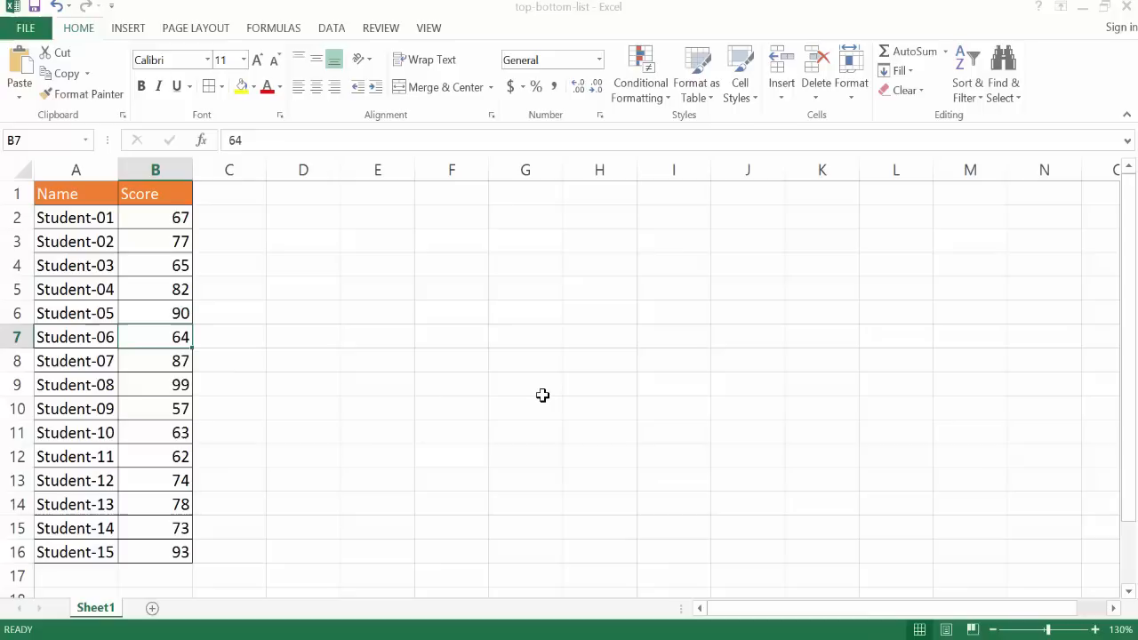
{"action": "mouse_move", "coordinate": [236, 294]}
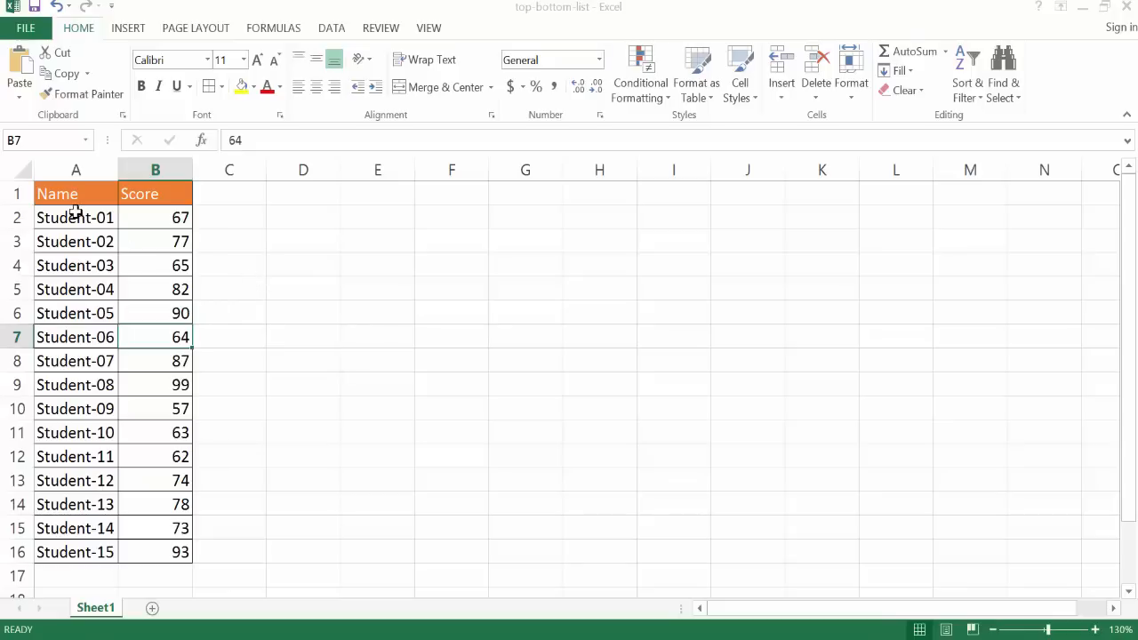
{"action": "mouse_move", "coordinate": [92, 275]}
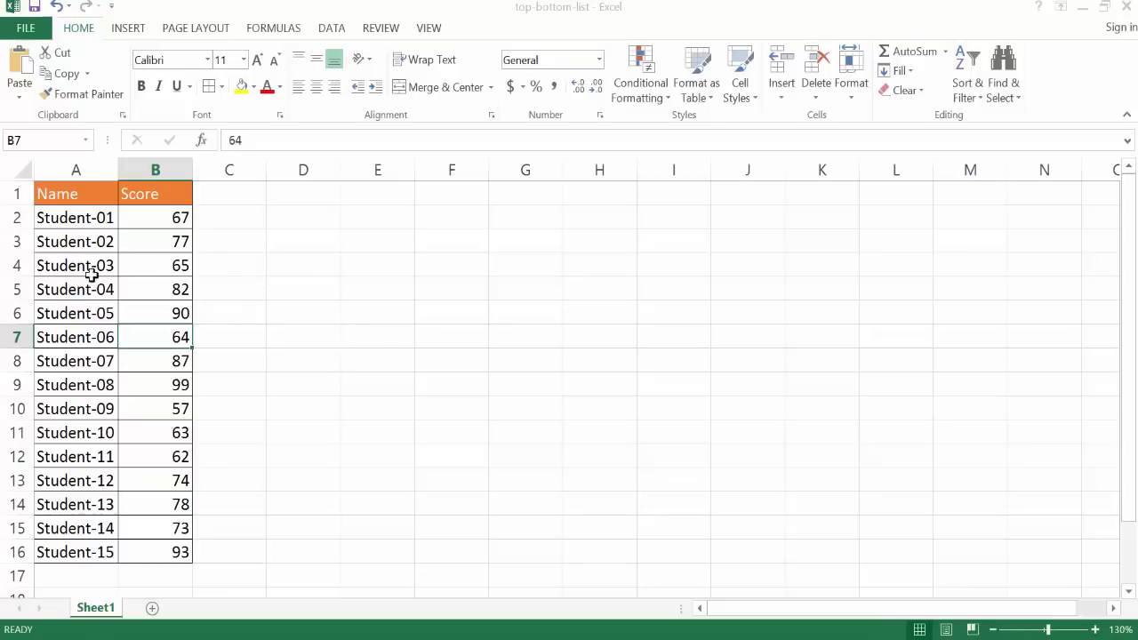
{"action": "mouse_move", "coordinate": [161, 384]}
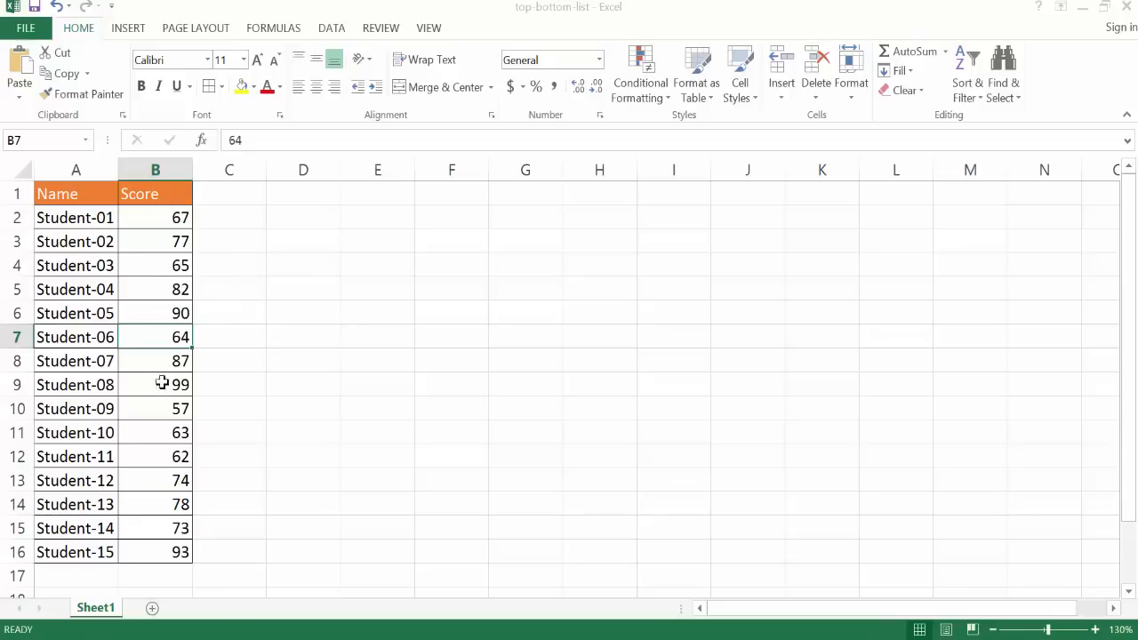
{"action": "mouse_move", "coordinate": [153, 336]}
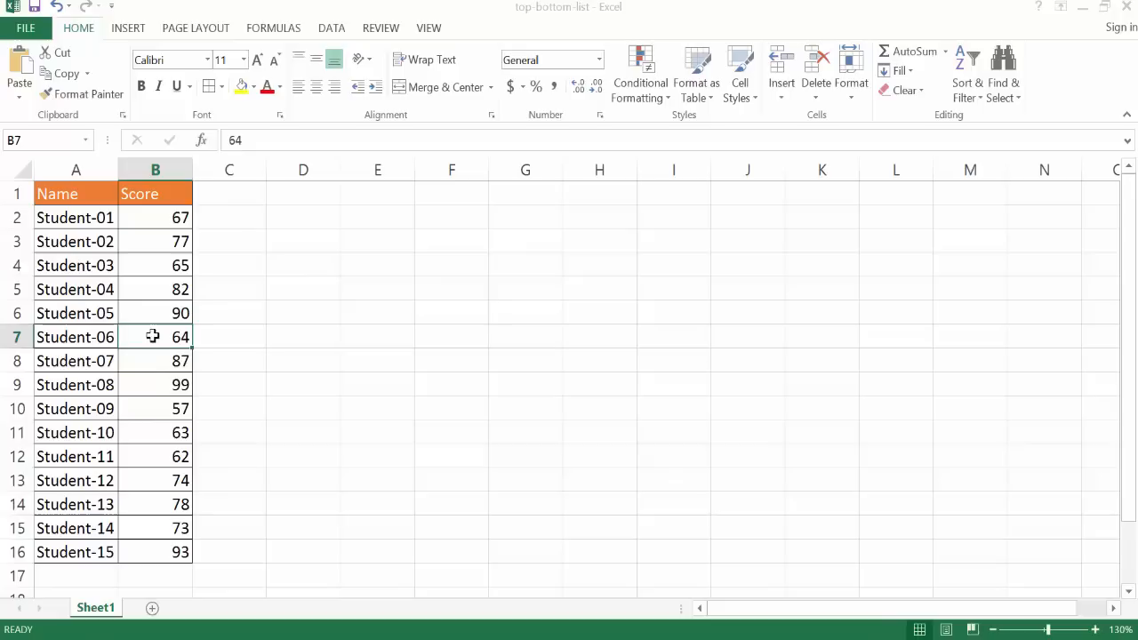
{"action": "mouse_move", "coordinate": [149, 334]}
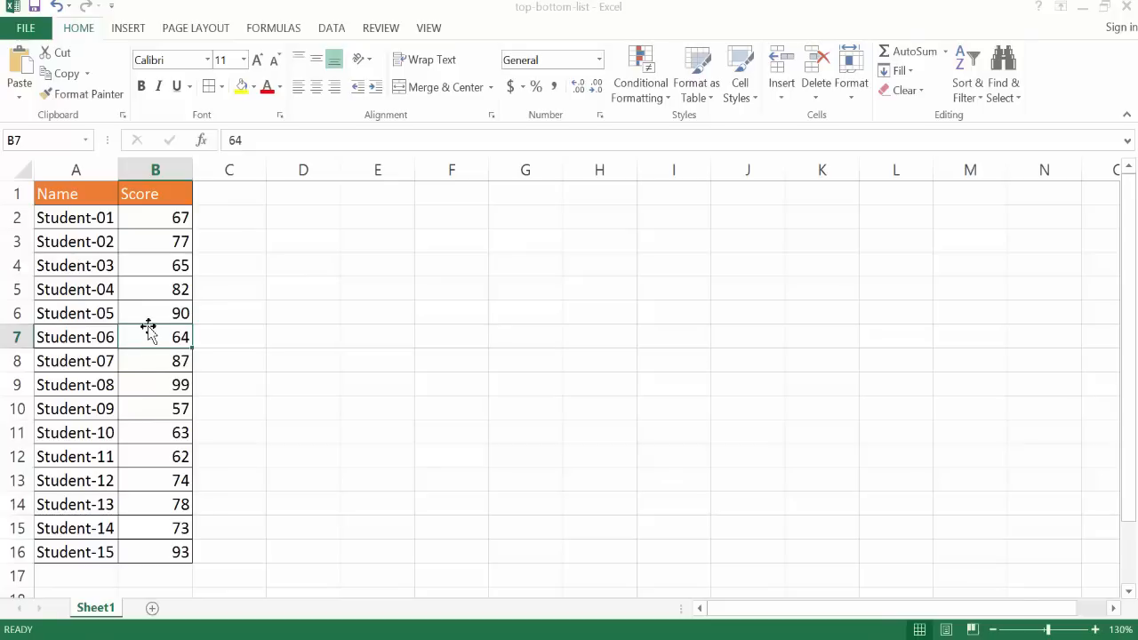
{"action": "mouse_move", "coordinate": [181, 337]}
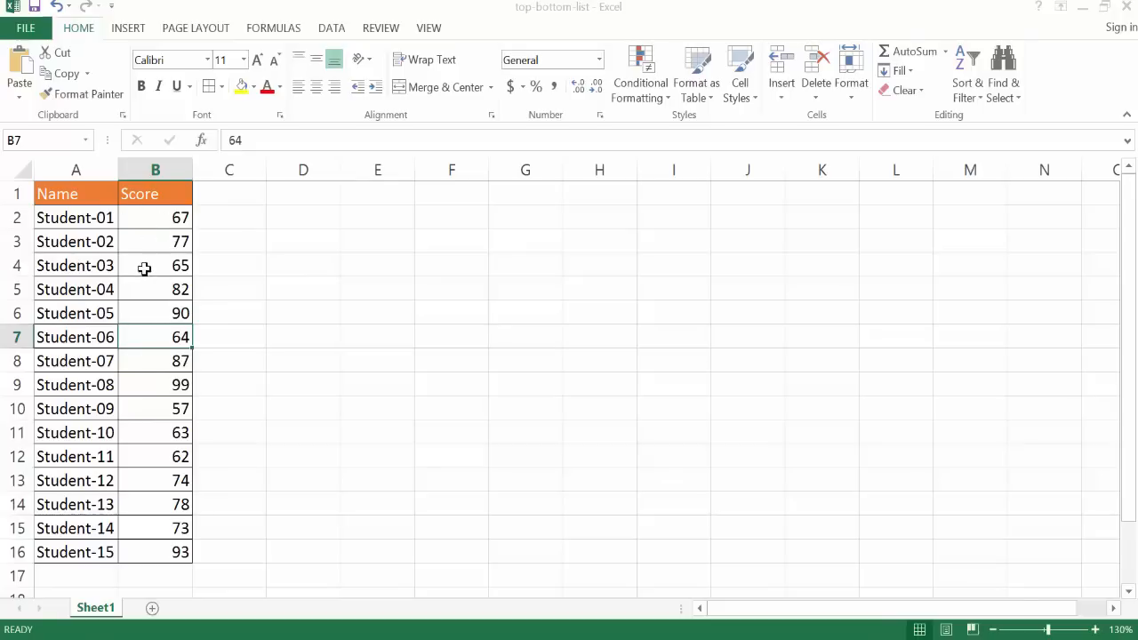
Sort the scores largest to smallest, putting Student-08 with 99 on top.
{"action": "left_click", "coordinate": [154, 265]}
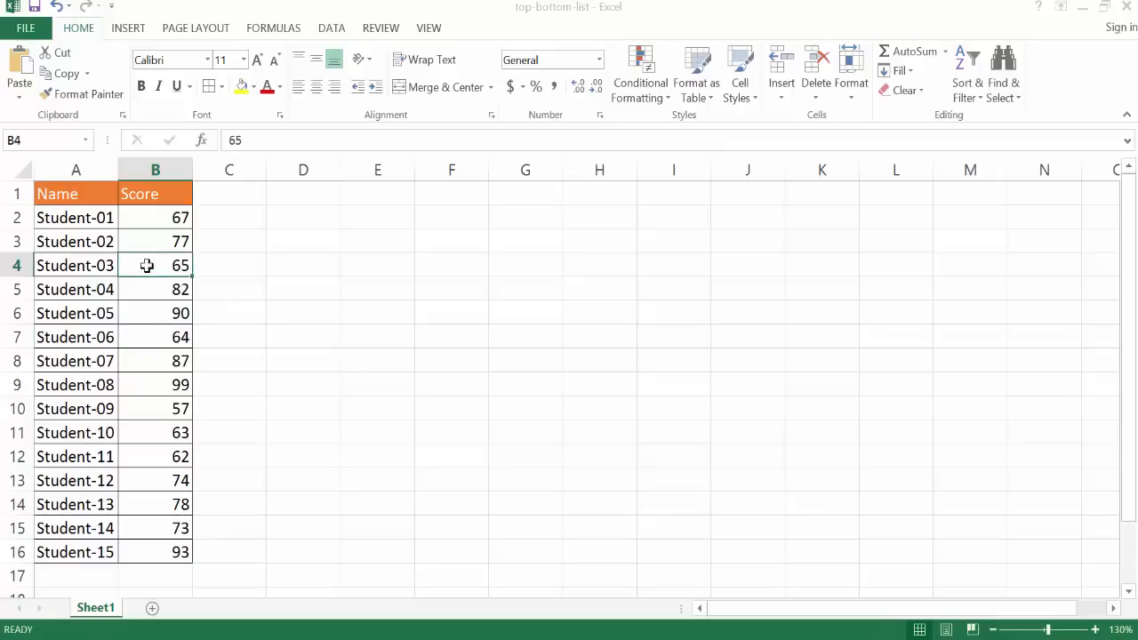
{"action": "right_click", "coordinate": [155, 265]}
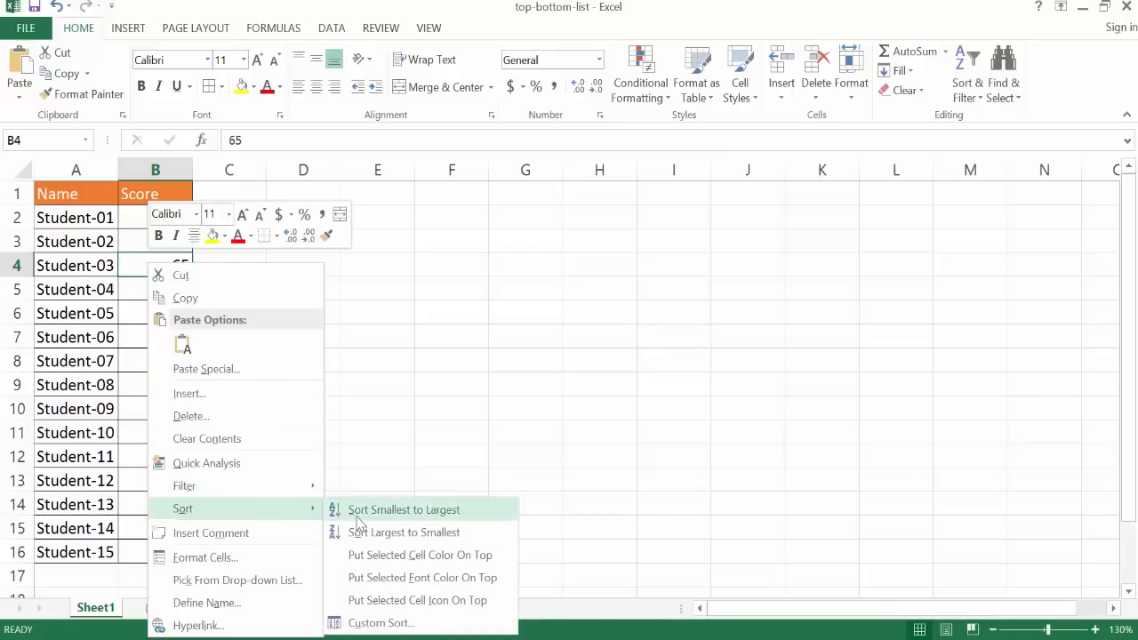
{"action": "mouse_move", "coordinate": [403, 532]}
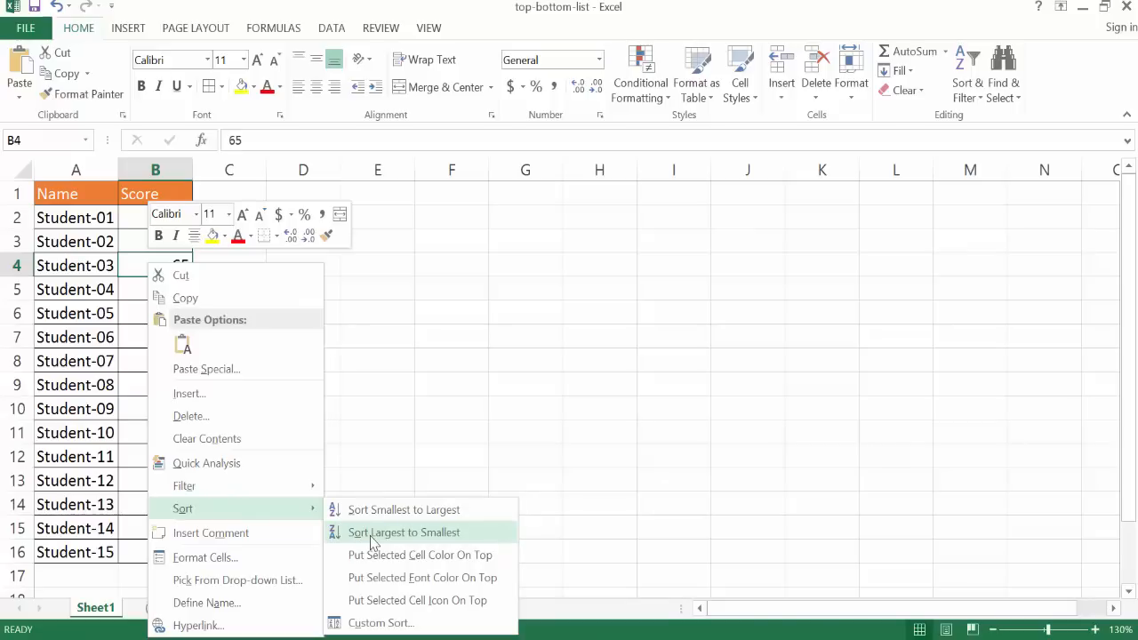
{"action": "left_click", "coordinate": [403, 532]}
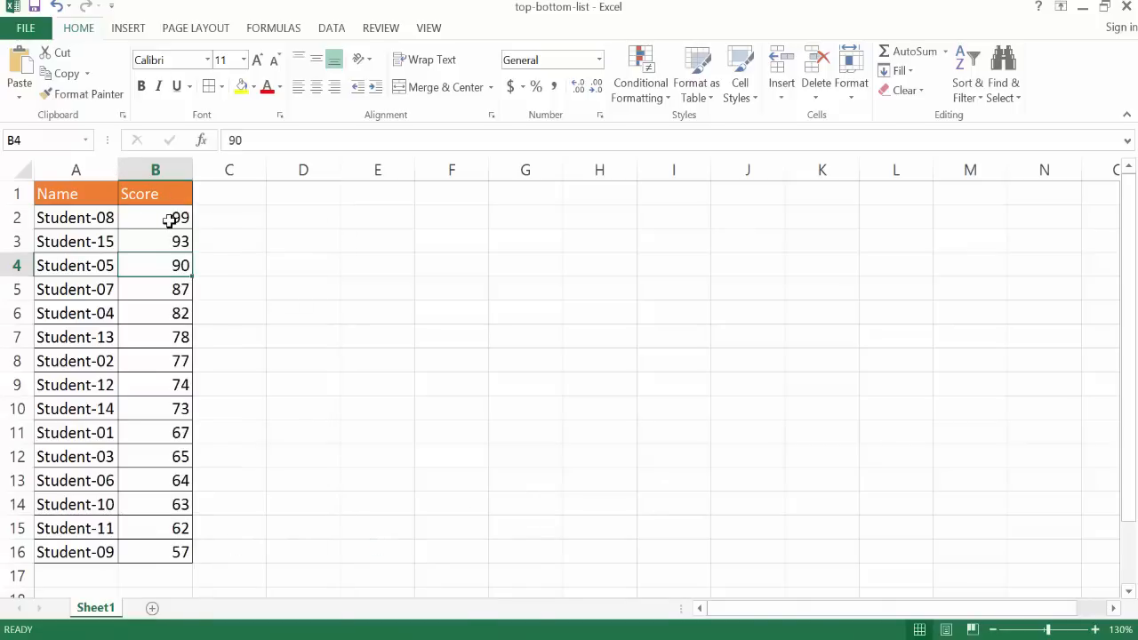
Select the top rows of scores, first the seven highest, then five students with scores.
{"action": "left_click", "coordinate": [154, 218]}
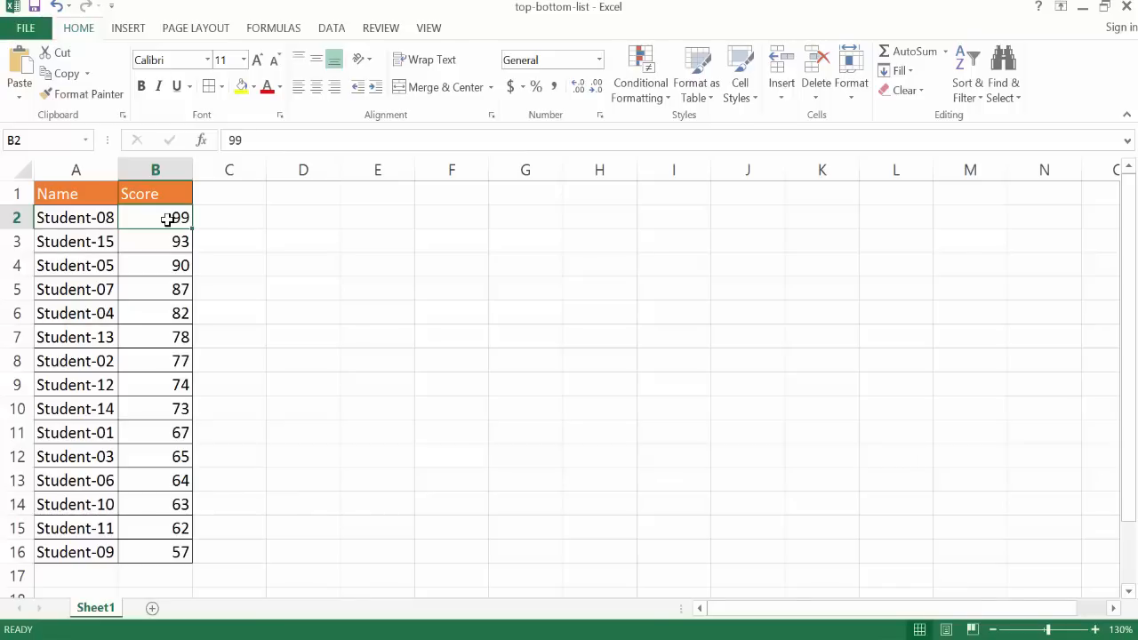
{"action": "left_click_drag", "start_coordinate": [155, 218], "coordinate": [156, 336]}
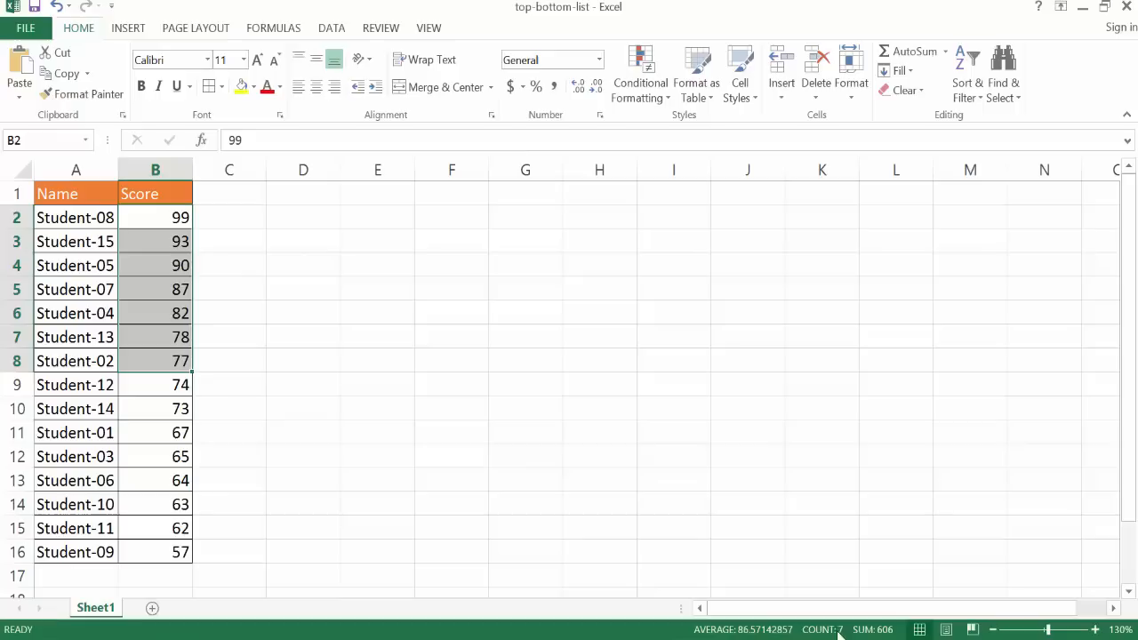
{"action": "left_click_drag", "start_coordinate": [154, 217], "coordinate": [155, 360]}
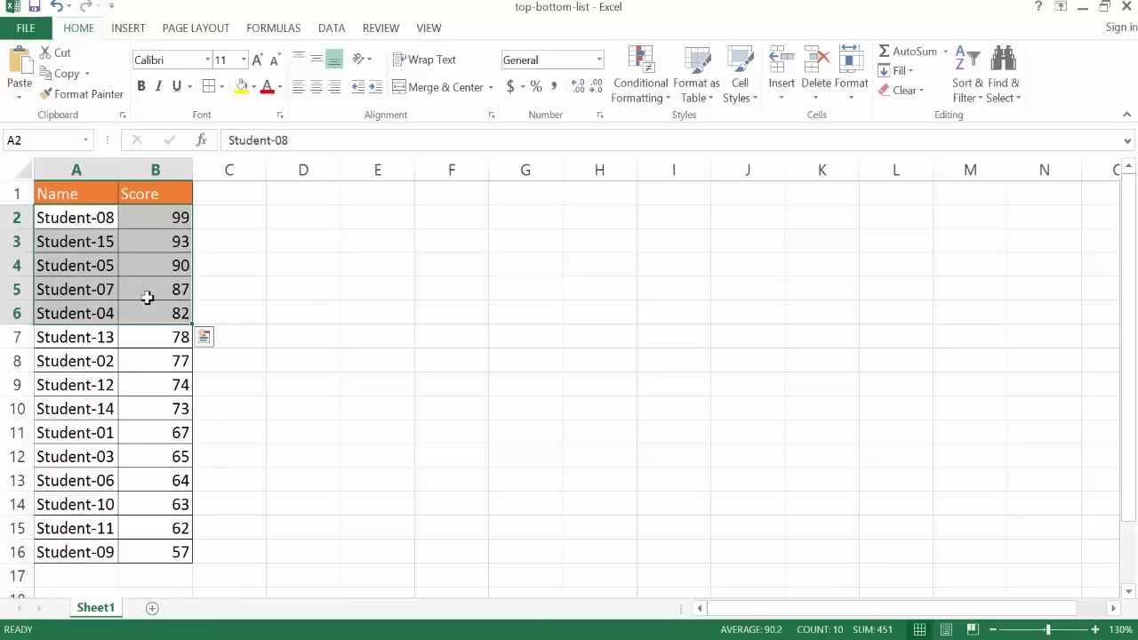
{"action": "mouse_move", "coordinate": [150, 268]}
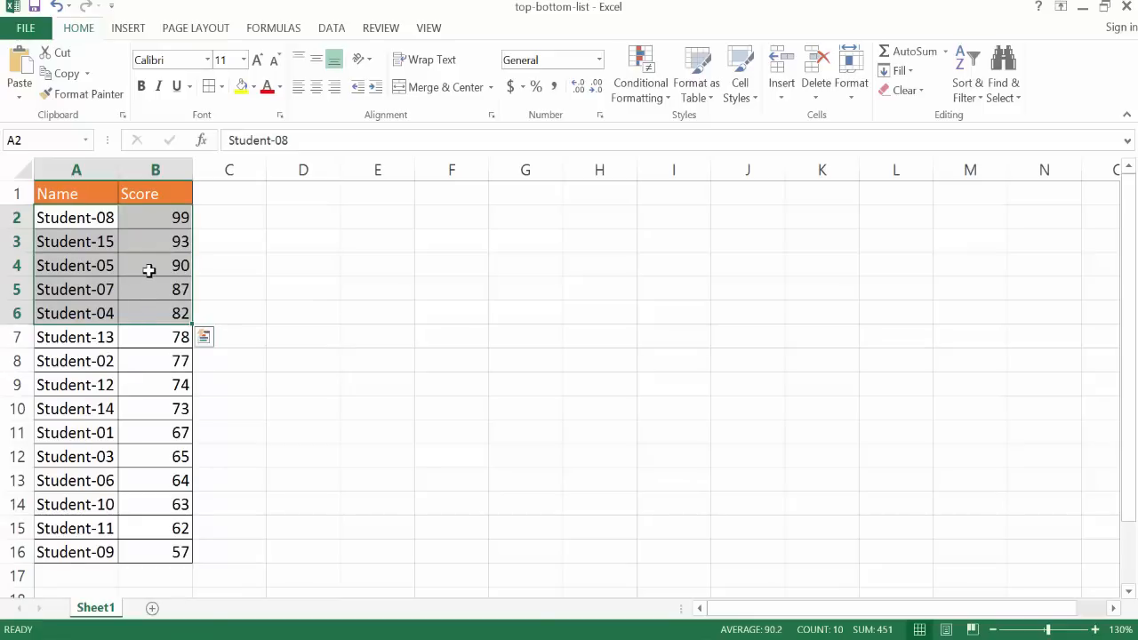
Re-sort descending, then smallest to largest so Student-09 with 57 leads.
{"action": "right_click", "coordinate": [149, 269]}
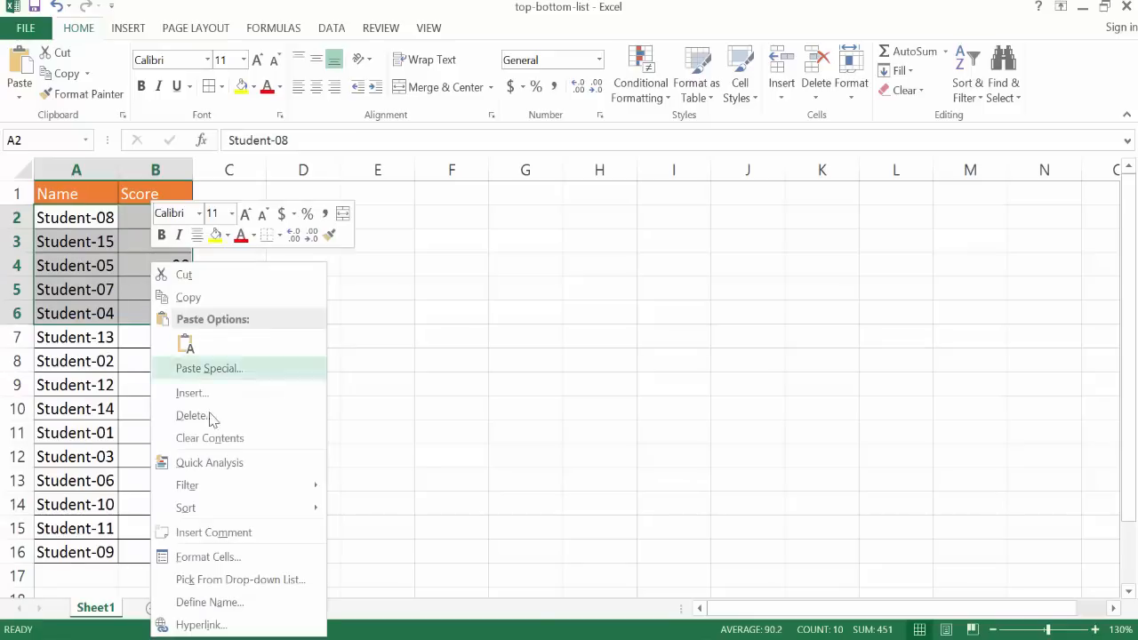
{"action": "mouse_move", "coordinate": [186, 508]}
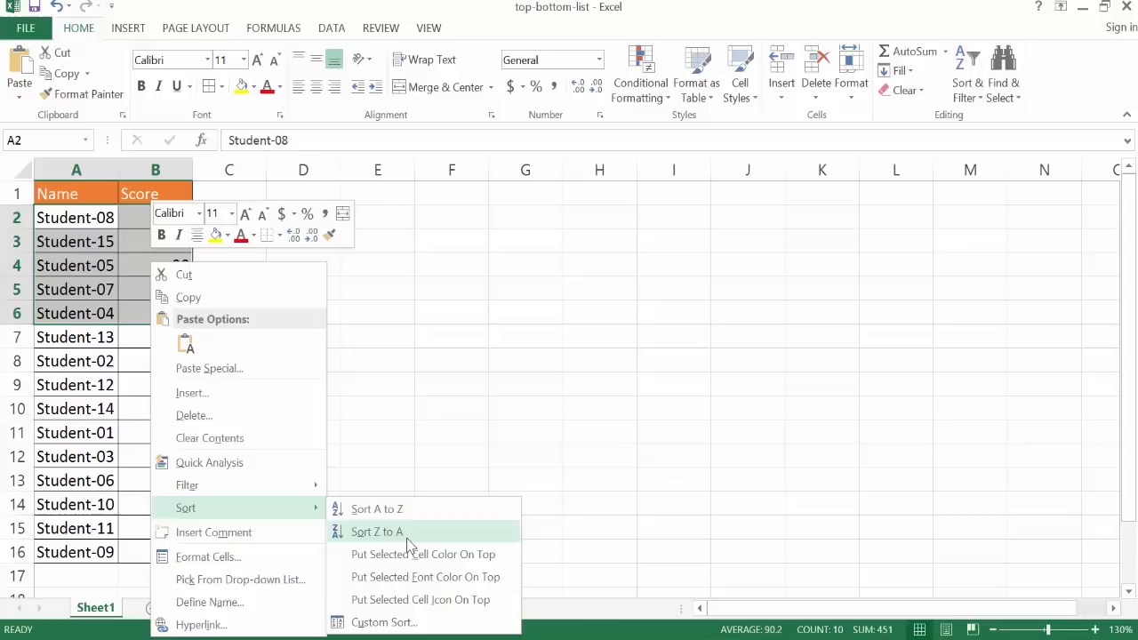
{"action": "left_click", "coordinate": [377, 532]}
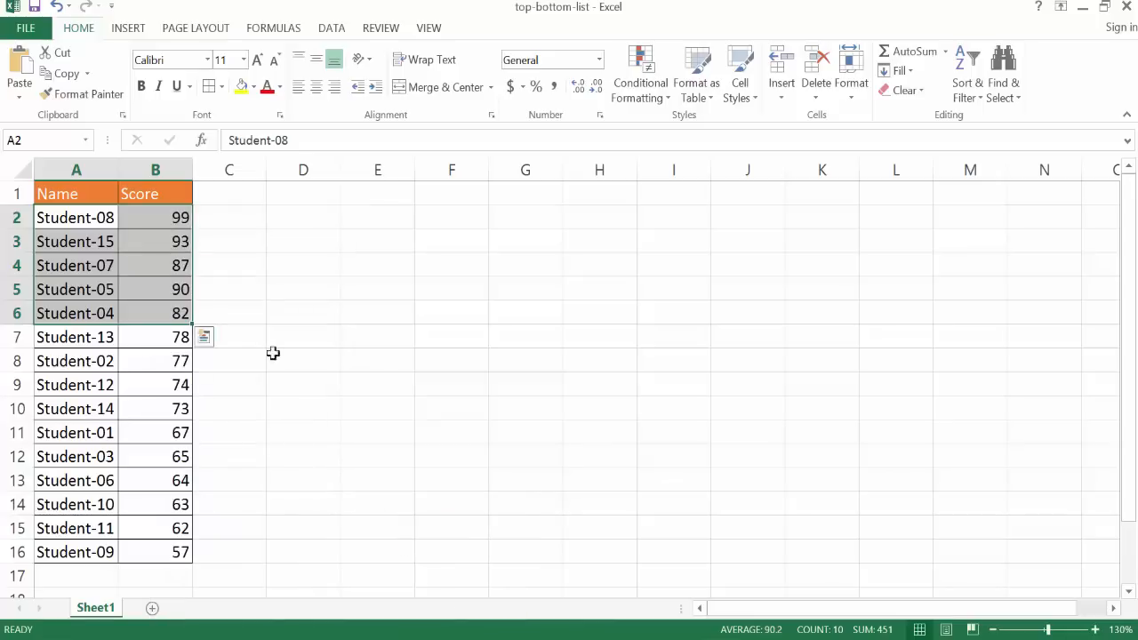
{"action": "right_click", "coordinate": [155, 289]}
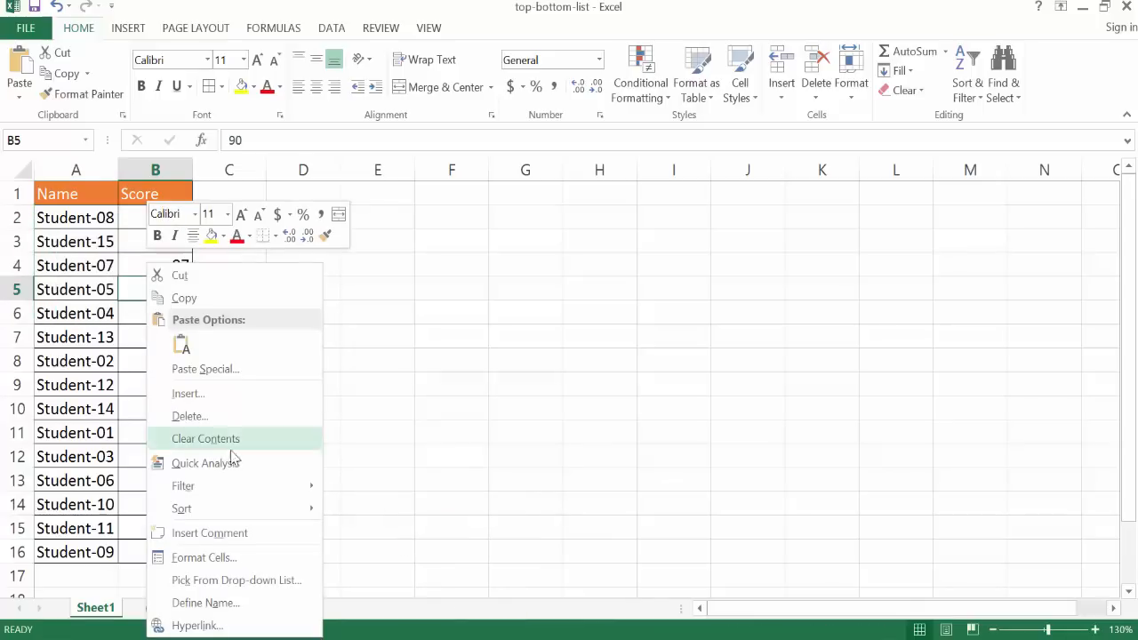
{"action": "mouse_move", "coordinate": [181, 508]}
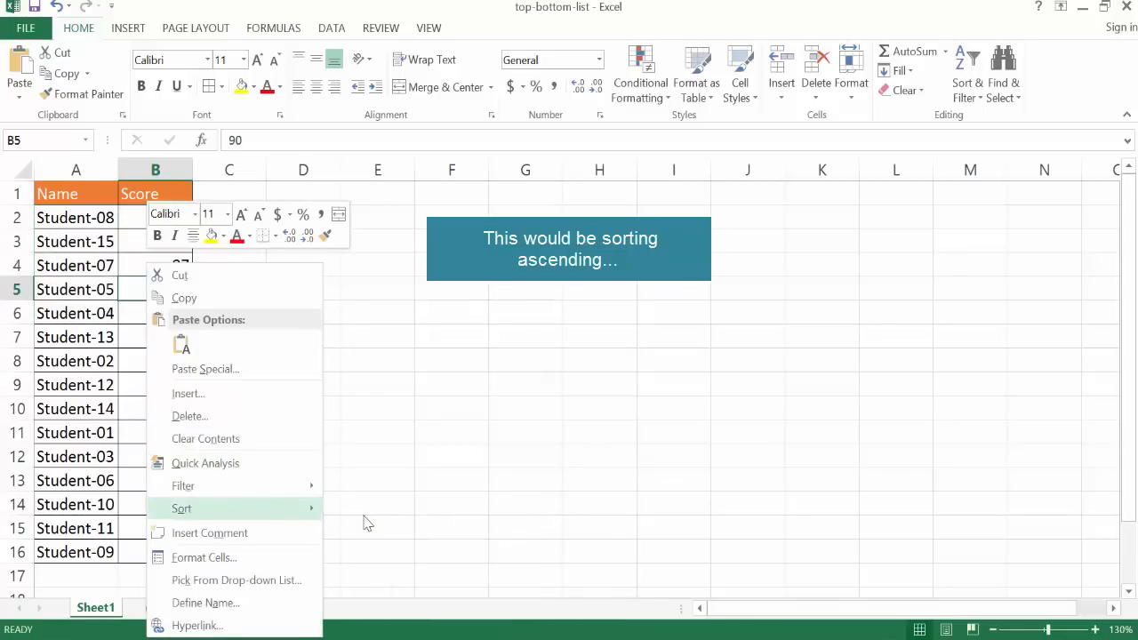
{"action": "left_click", "coordinate": [181, 508]}
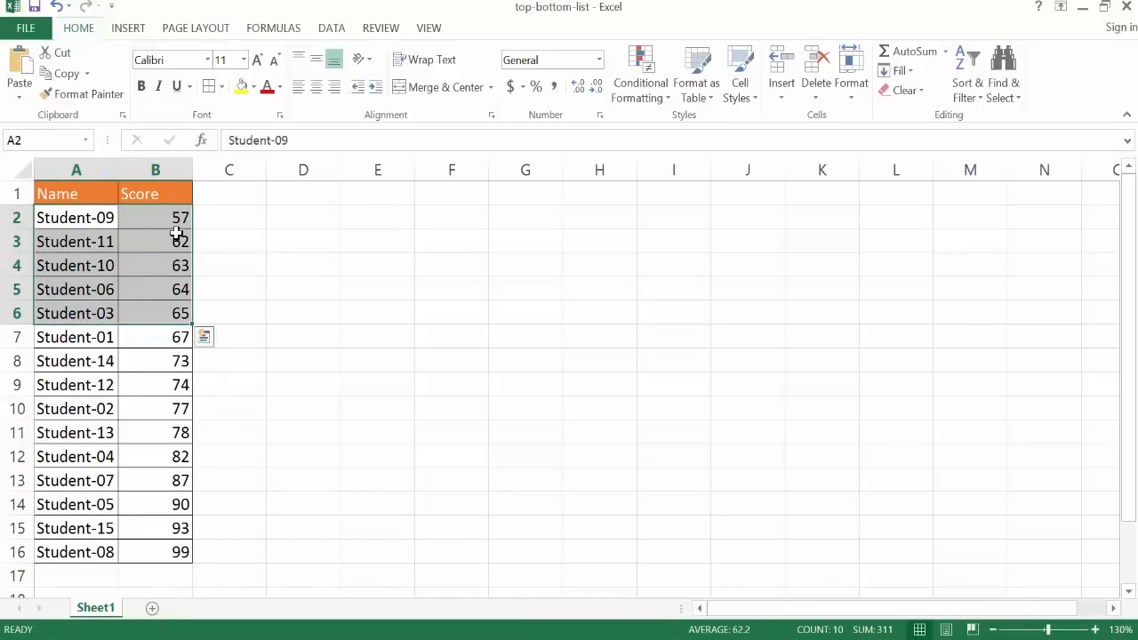
Add a 'Rank' header in C1 with matching header style and borders to row 16.
{"action": "left_click", "coordinate": [230, 193]}
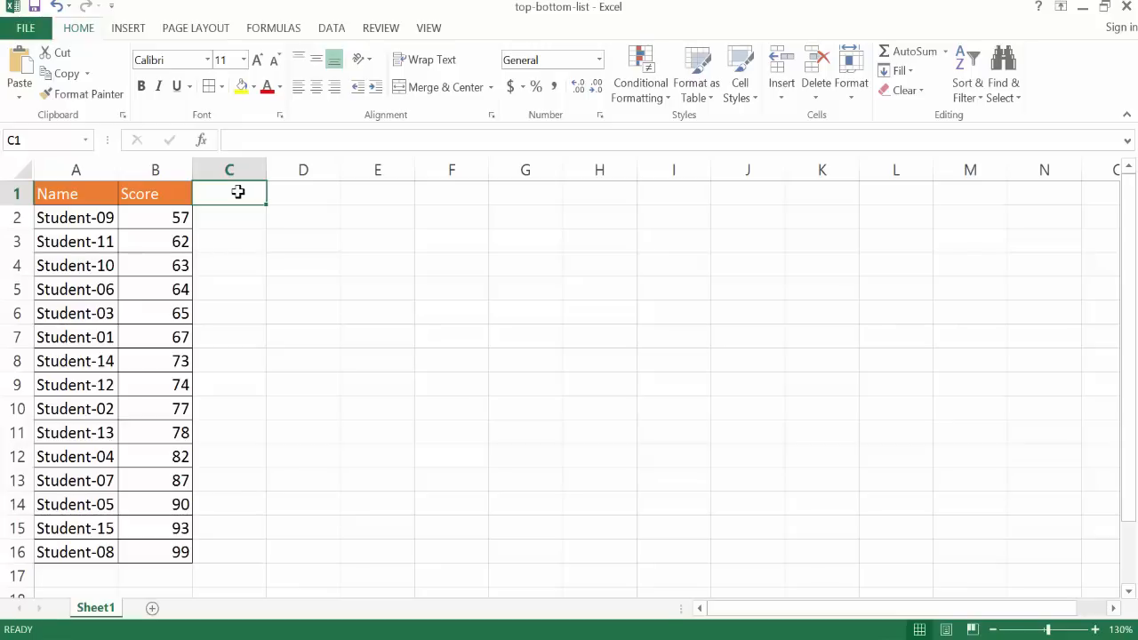
{"action": "mouse_move", "coordinate": [171, 241]}
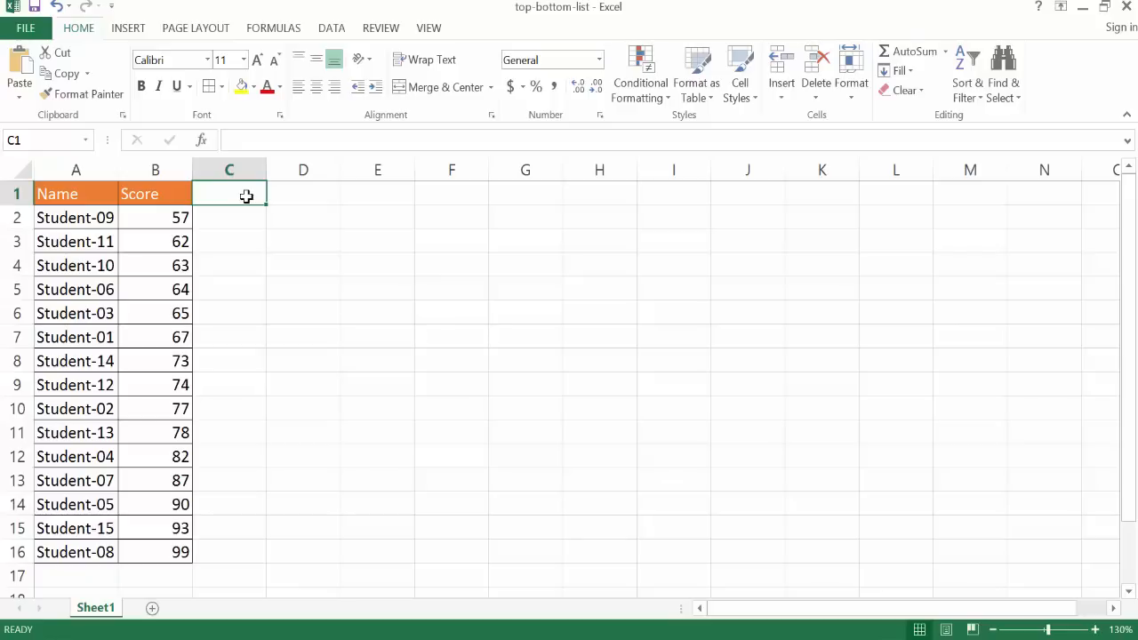
{"action": "type", "text": "Ra"}
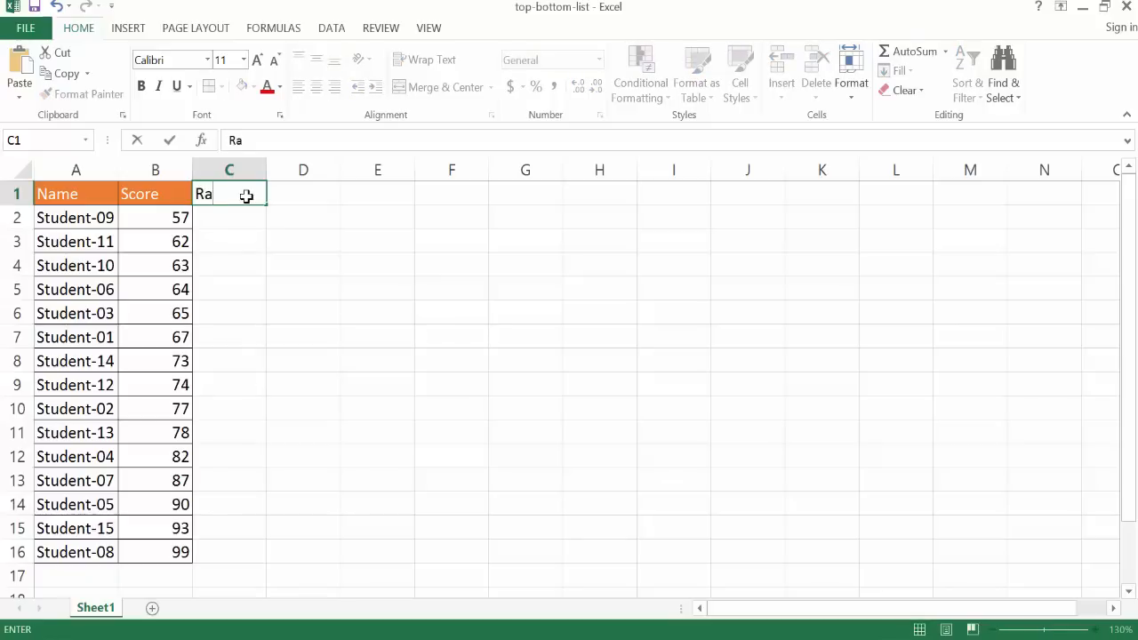
{"action": "key", "text": "Return"}
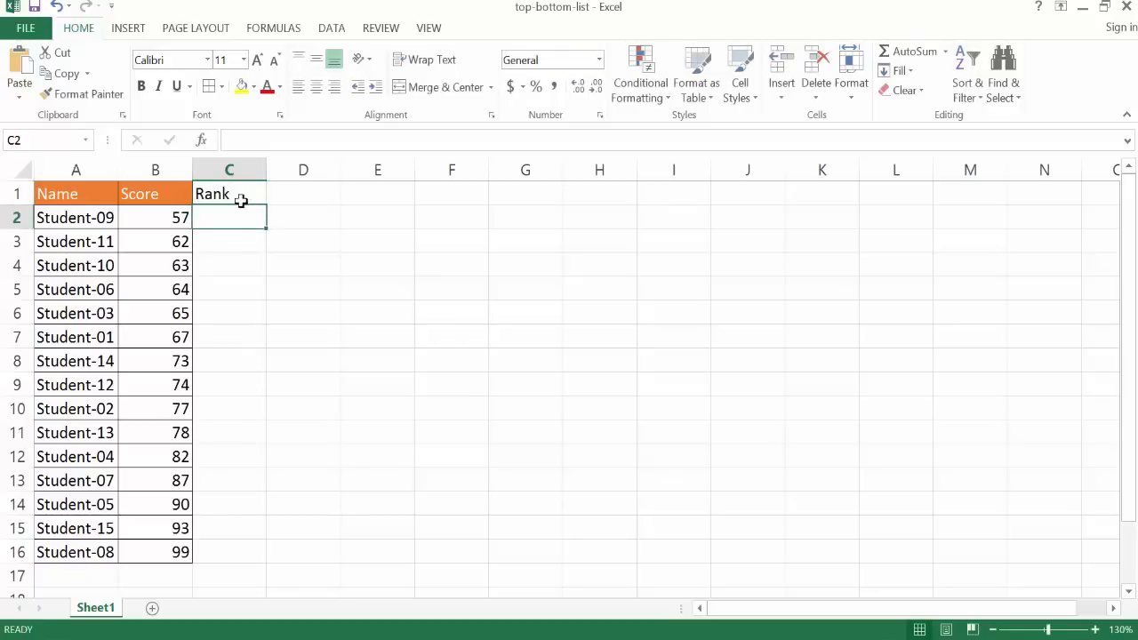
{"action": "left_click", "coordinate": [155, 194]}
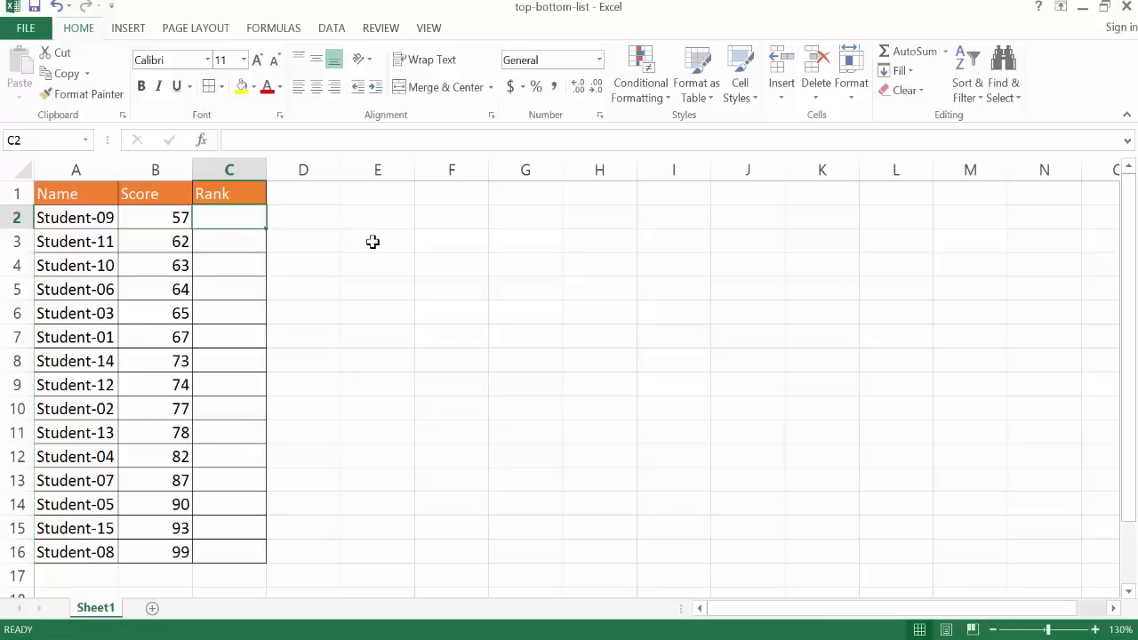
Enter a RANK.EQ formula in C2 ranking B2 against locked B2:B16, showing 15.
{"action": "type", "text": "=rank"}
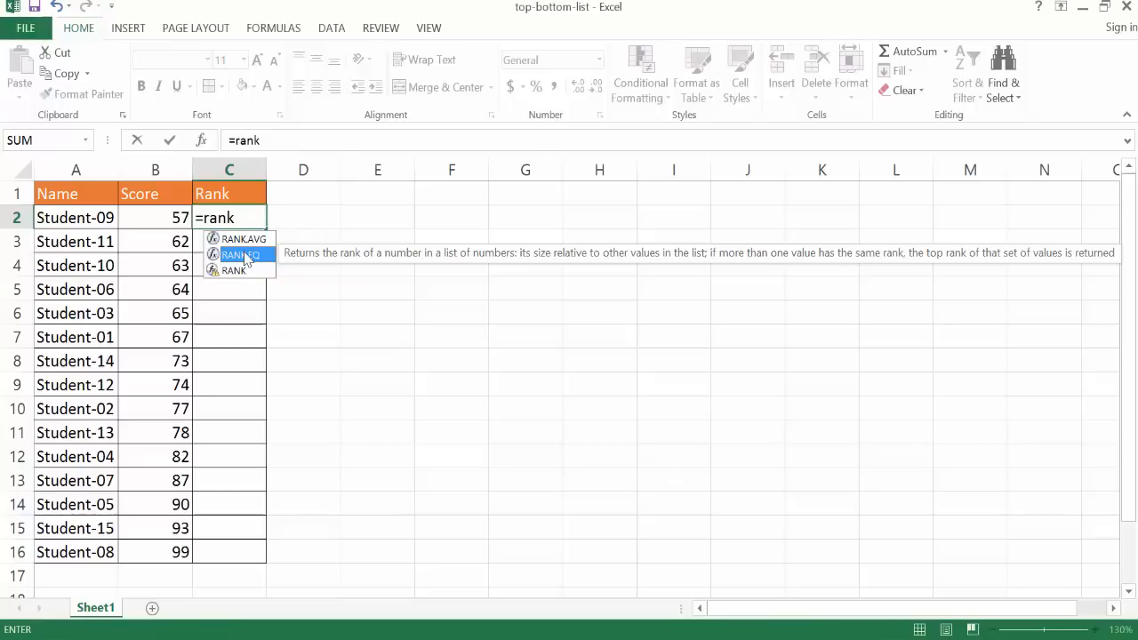
{"action": "double_click", "coordinate": [242, 254]}
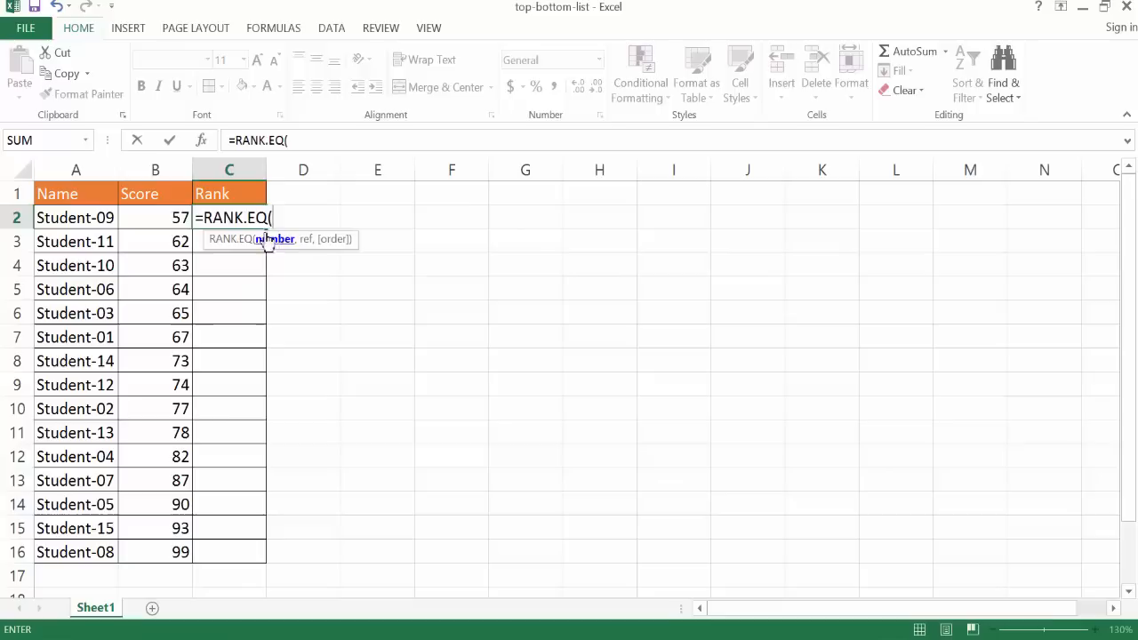
{"action": "left_click", "coordinate": [155, 217]}
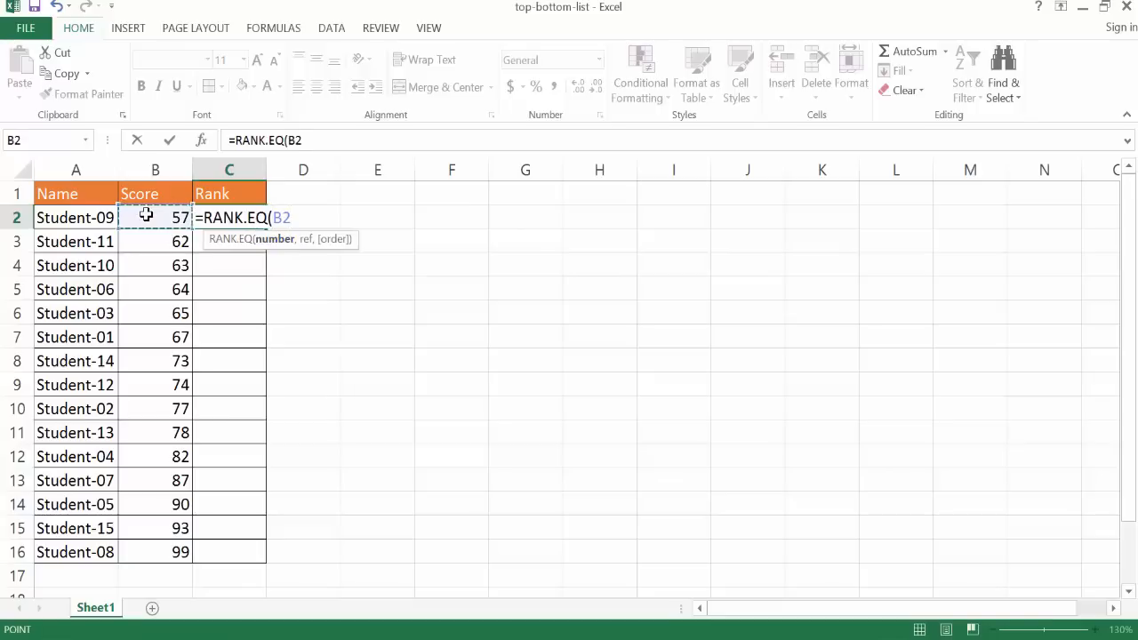
{"action": "mouse_move", "coordinate": [323, 239]}
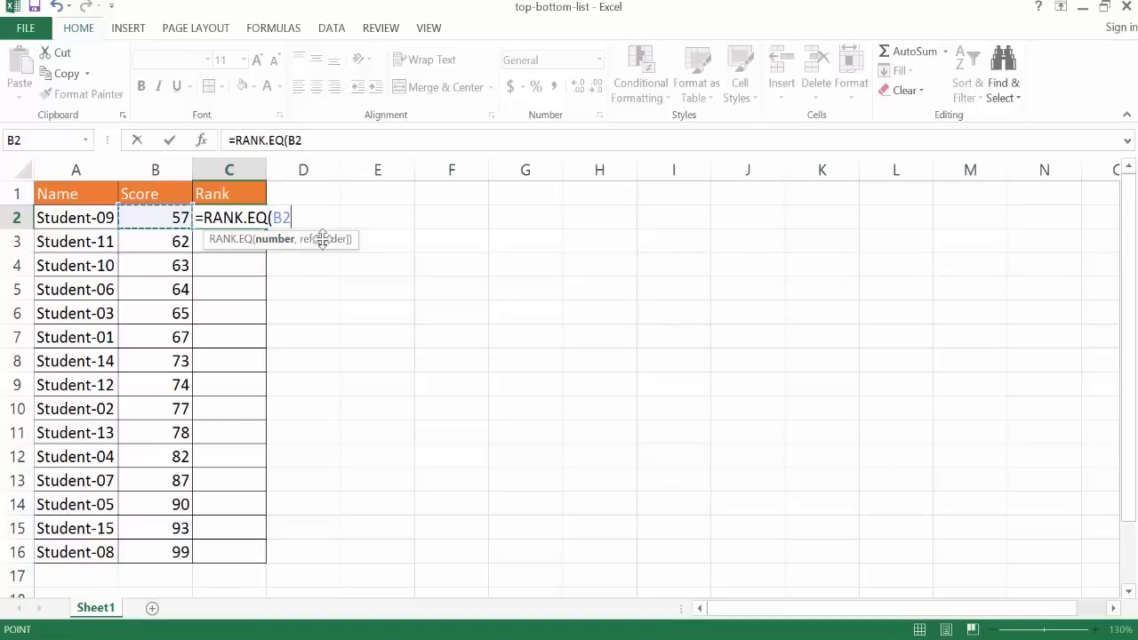
{"action": "type", "text": ",B2:B16"}
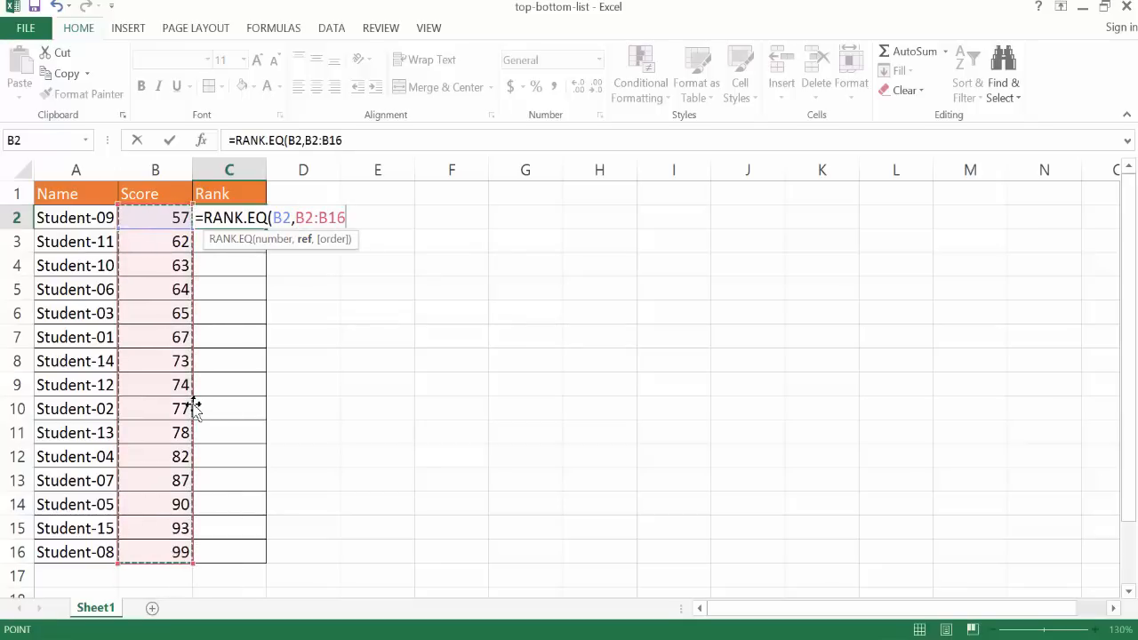
{"action": "key", "text": "f4"}
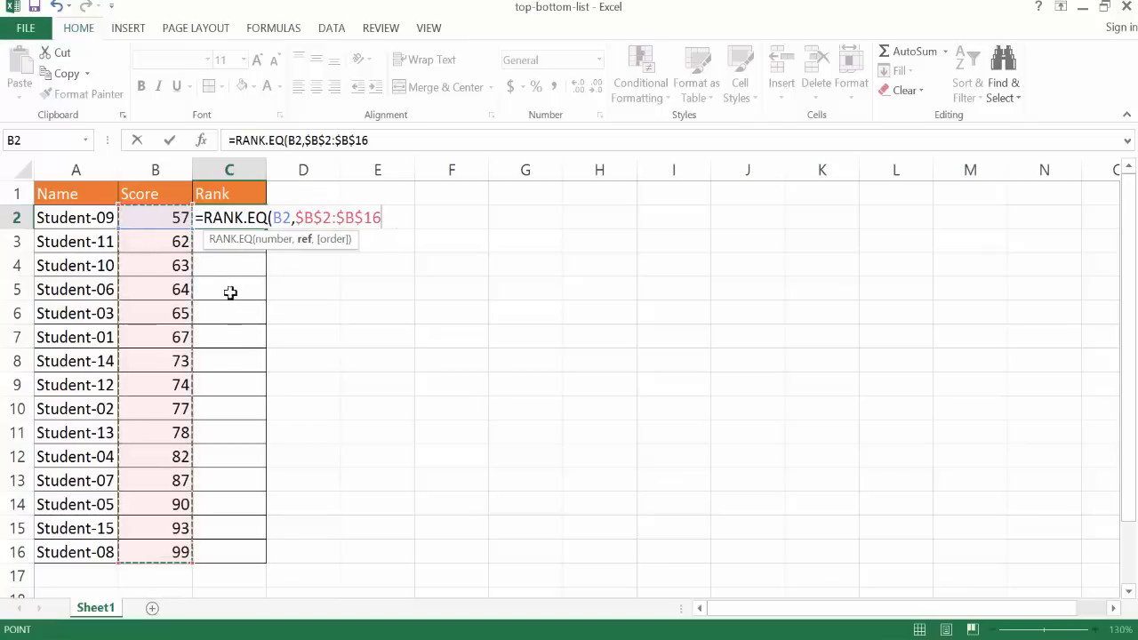
{"action": "mouse_move", "coordinate": [167, 224]}
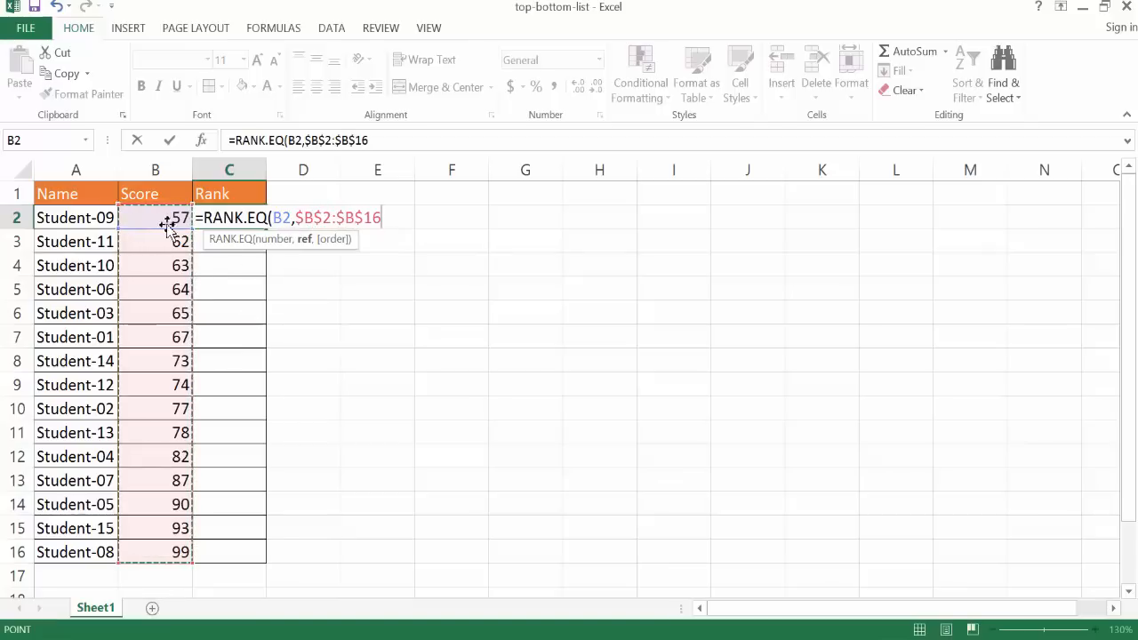
{"action": "mouse_move", "coordinate": [199, 244]}
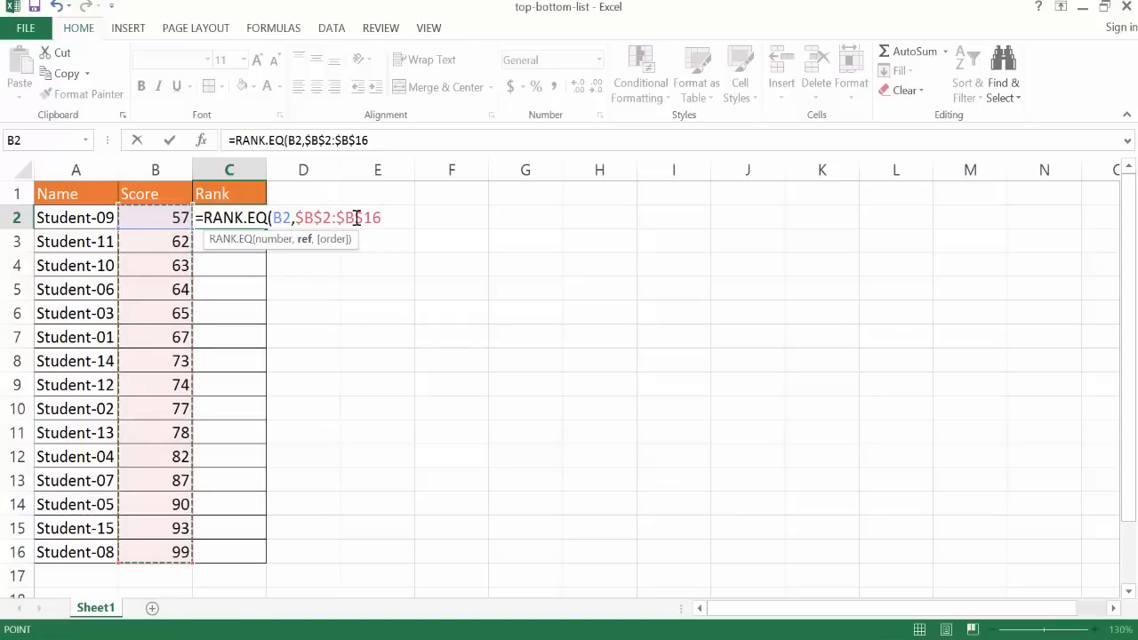
{"action": "key", "text": "Return"}
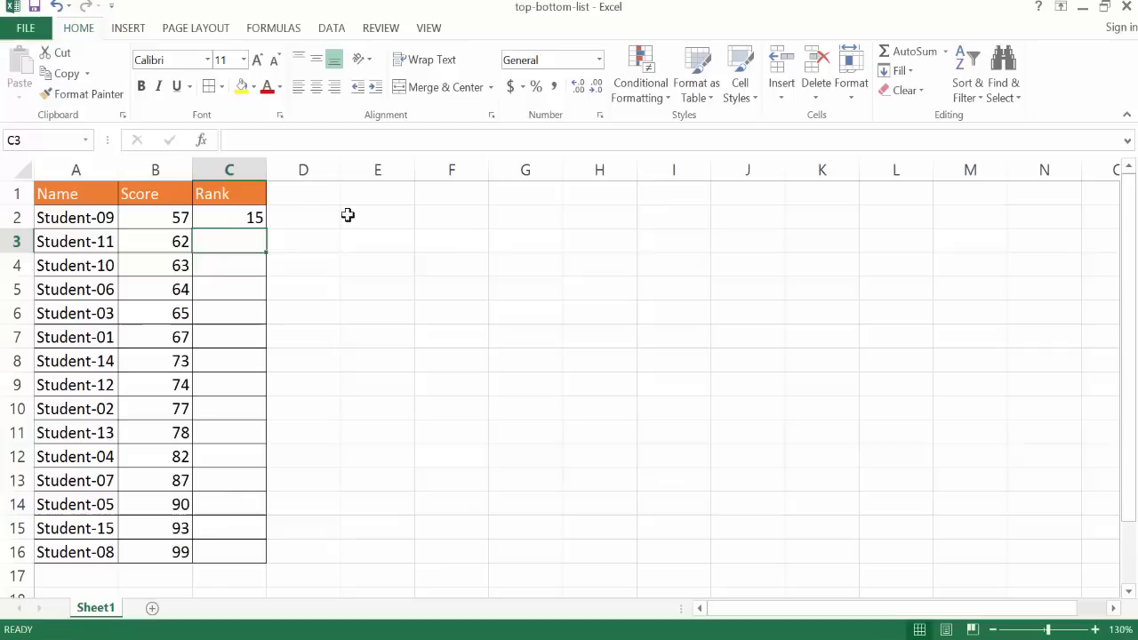
Fill the C2 rank formula down to C16 and cancel the Sort Warning.
{"action": "left_click", "coordinate": [229, 217]}
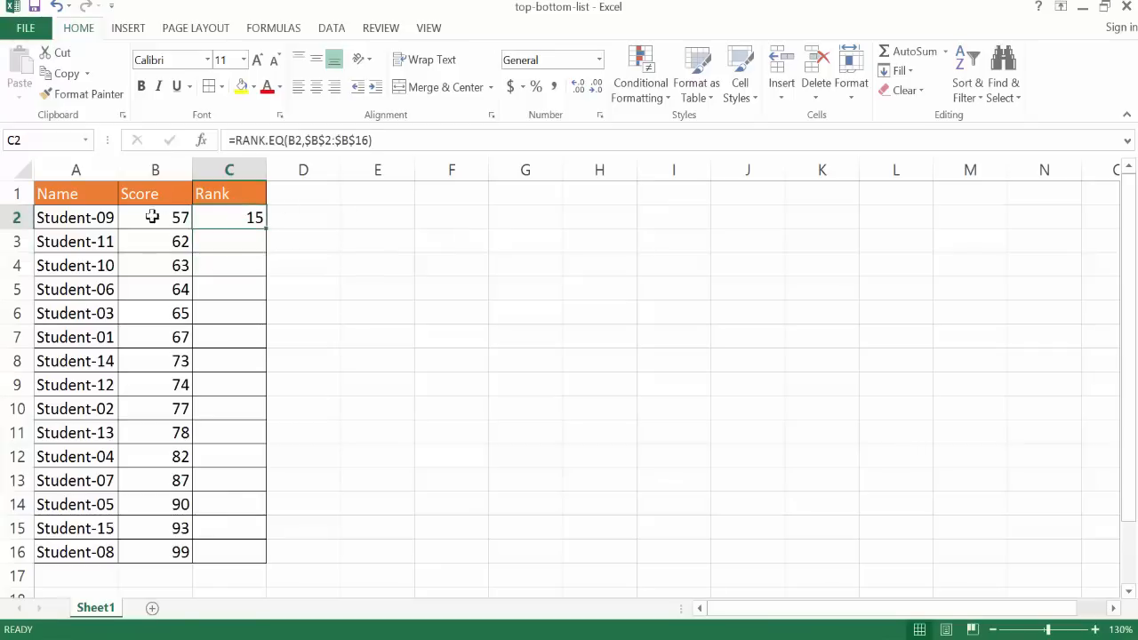
{"action": "mouse_move", "coordinate": [229, 217]}
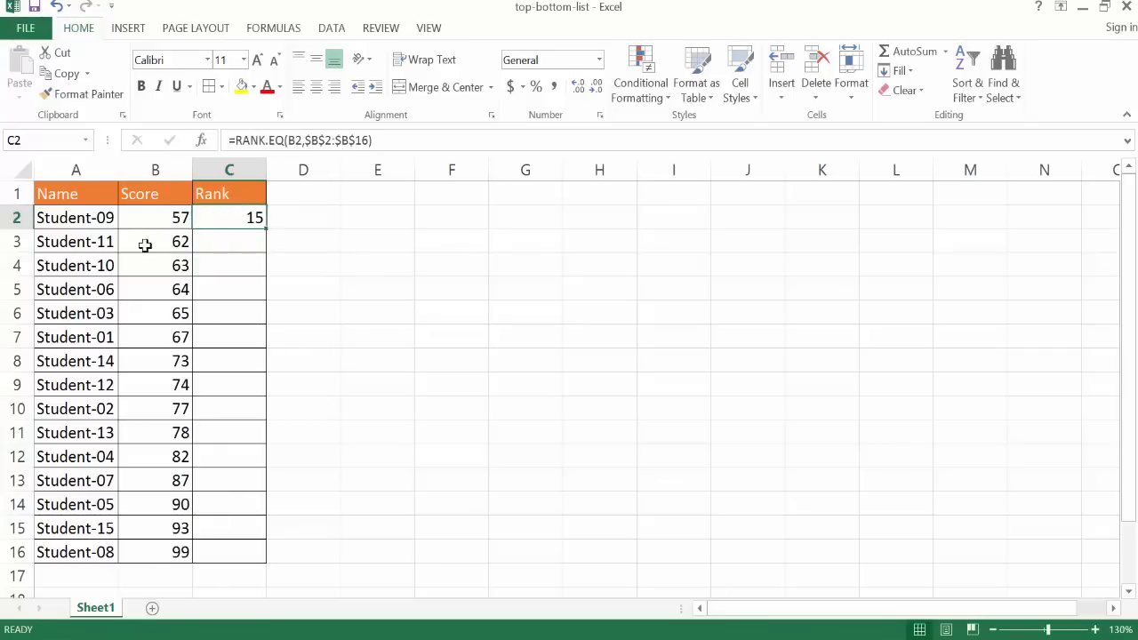
{"action": "mouse_move", "coordinate": [162, 224]}
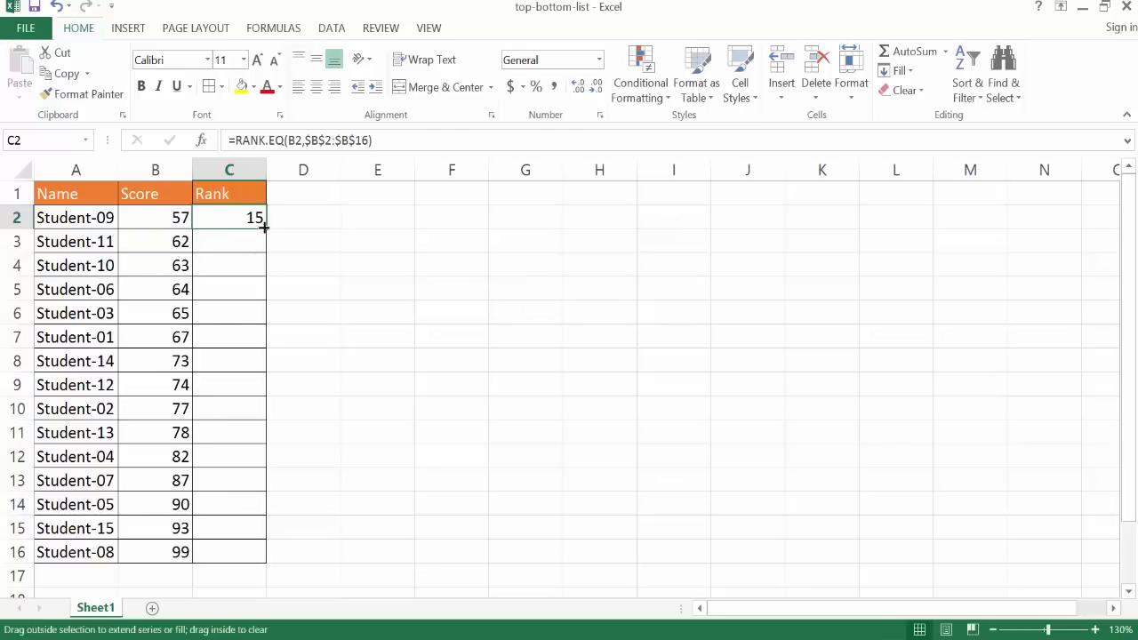
{"action": "left_click_drag", "start_coordinate": [264, 228], "coordinate": [264, 552]}
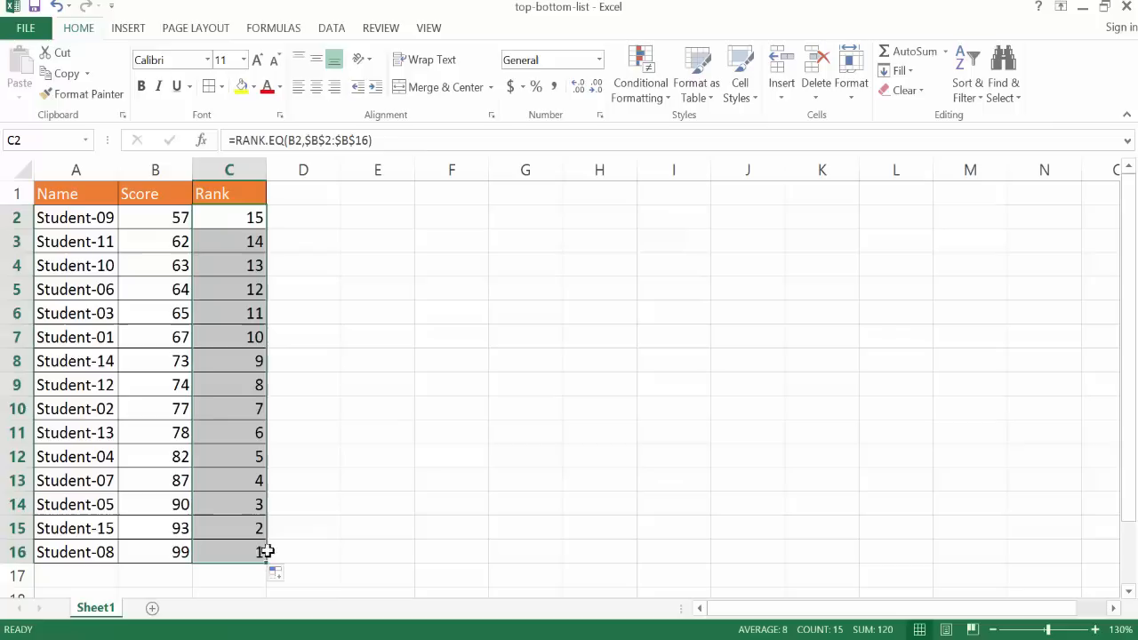
{"action": "mouse_move", "coordinate": [218, 348]}
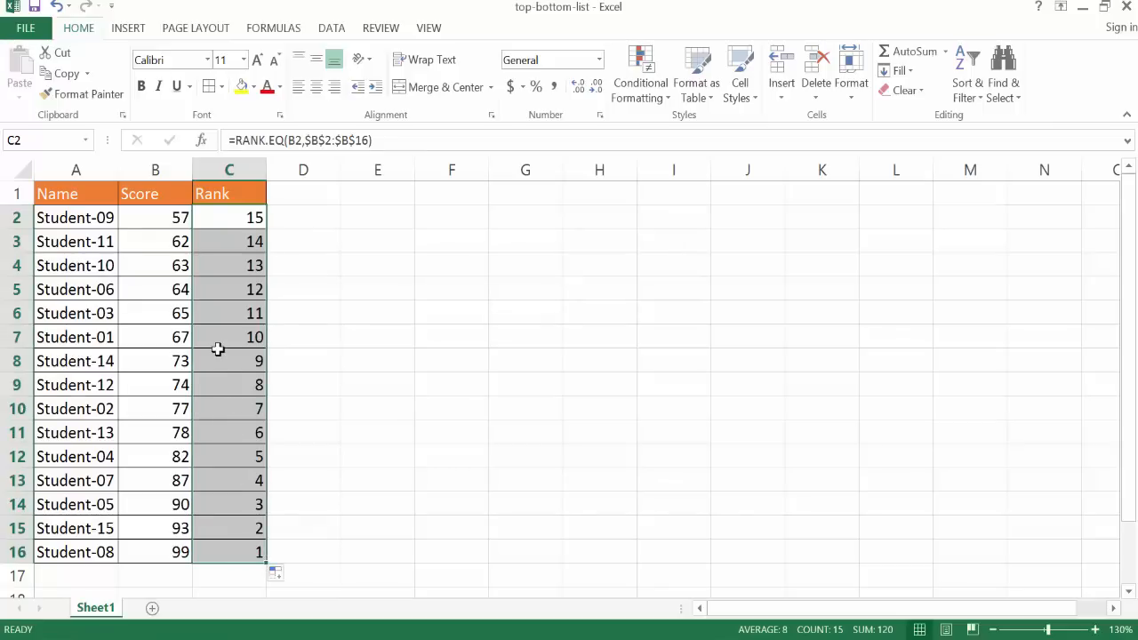
{"action": "mouse_move", "coordinate": [225, 325]}
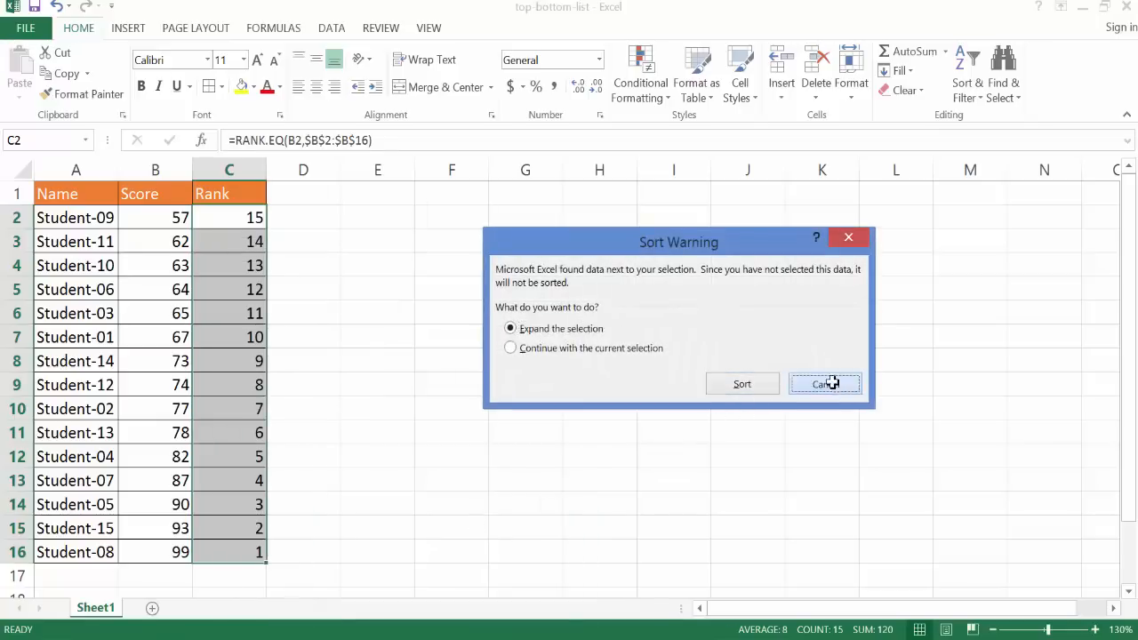
{"action": "left_click", "coordinate": [824, 383]}
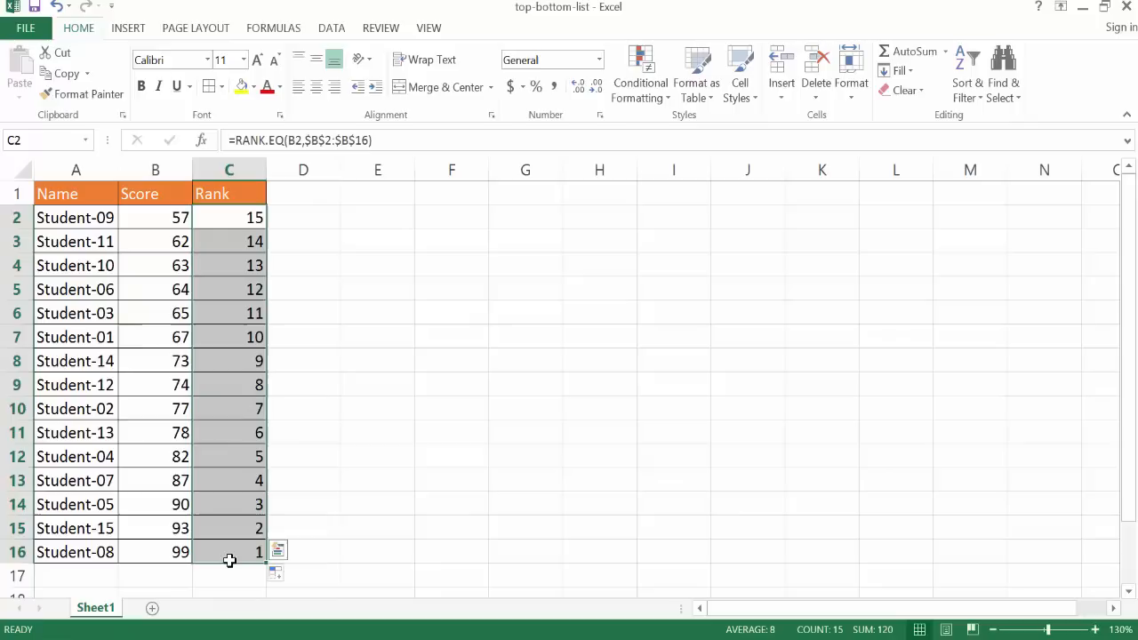
Sort the list by rank so Student-08 (99, rank 1) is on top.
{"action": "left_click", "coordinate": [229, 337]}
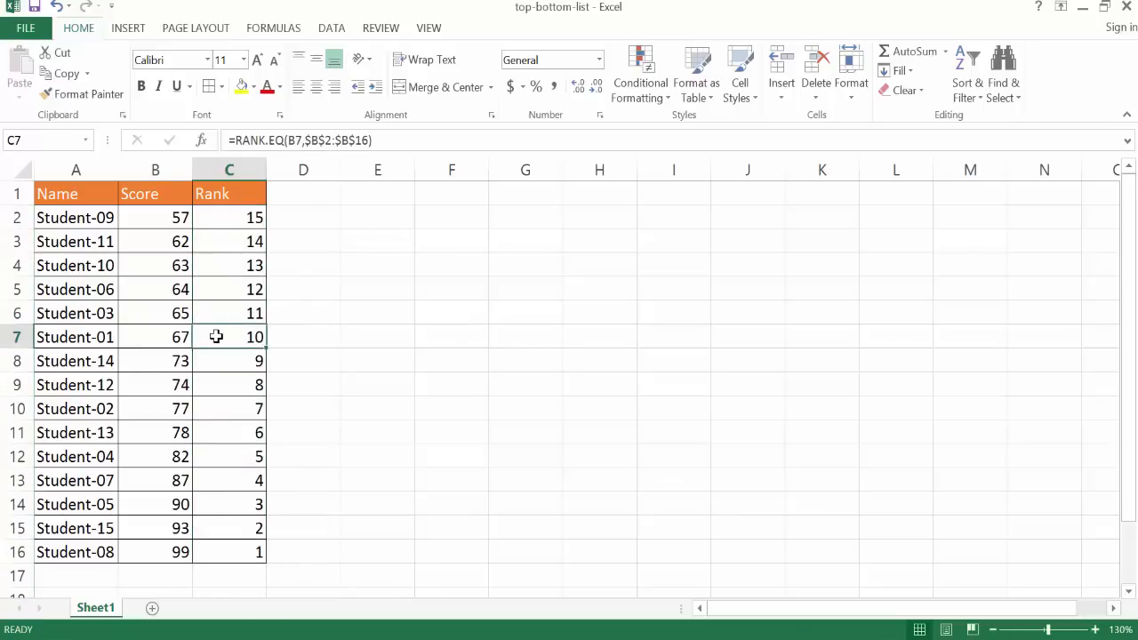
{"action": "right_click", "coordinate": [216, 336]}
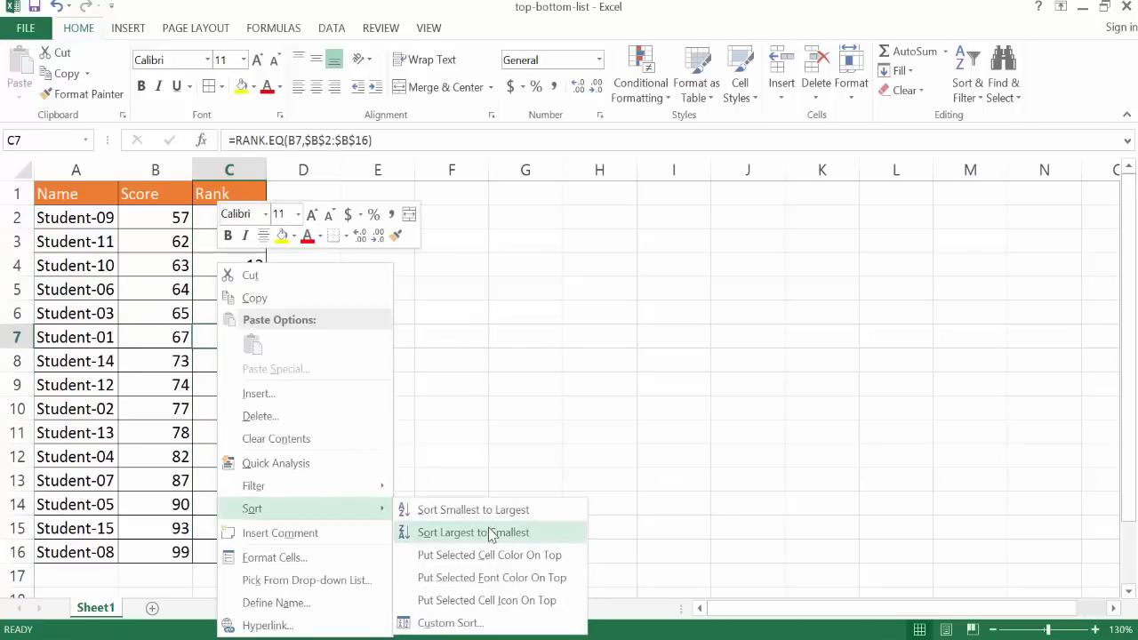
{"action": "left_click", "coordinate": [473, 532]}
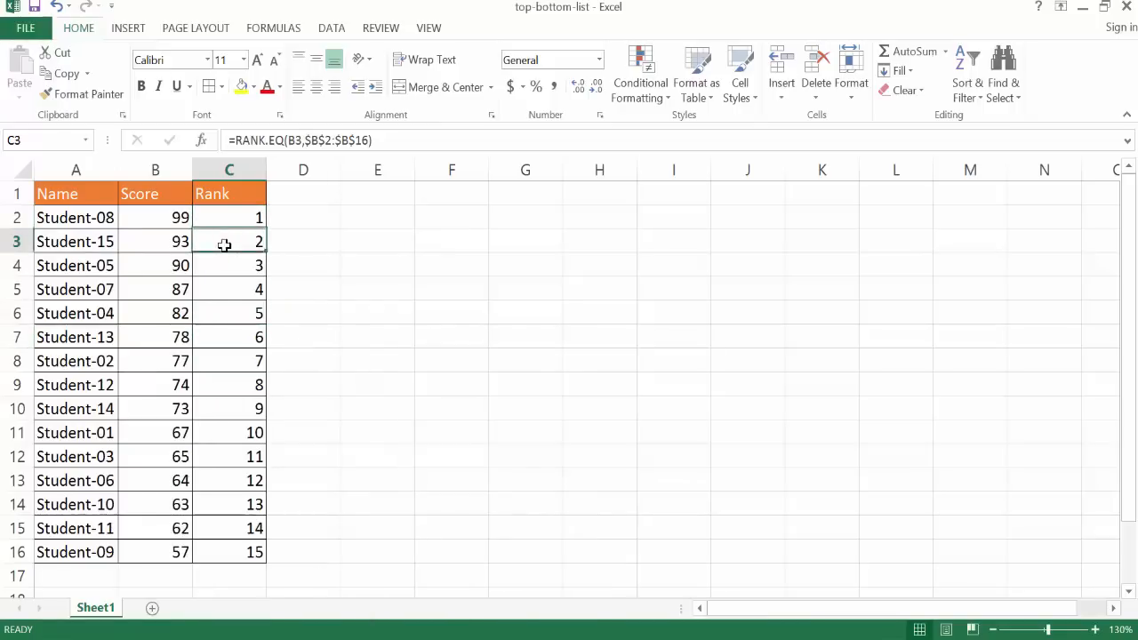
{"action": "left_click", "coordinate": [229, 265]}
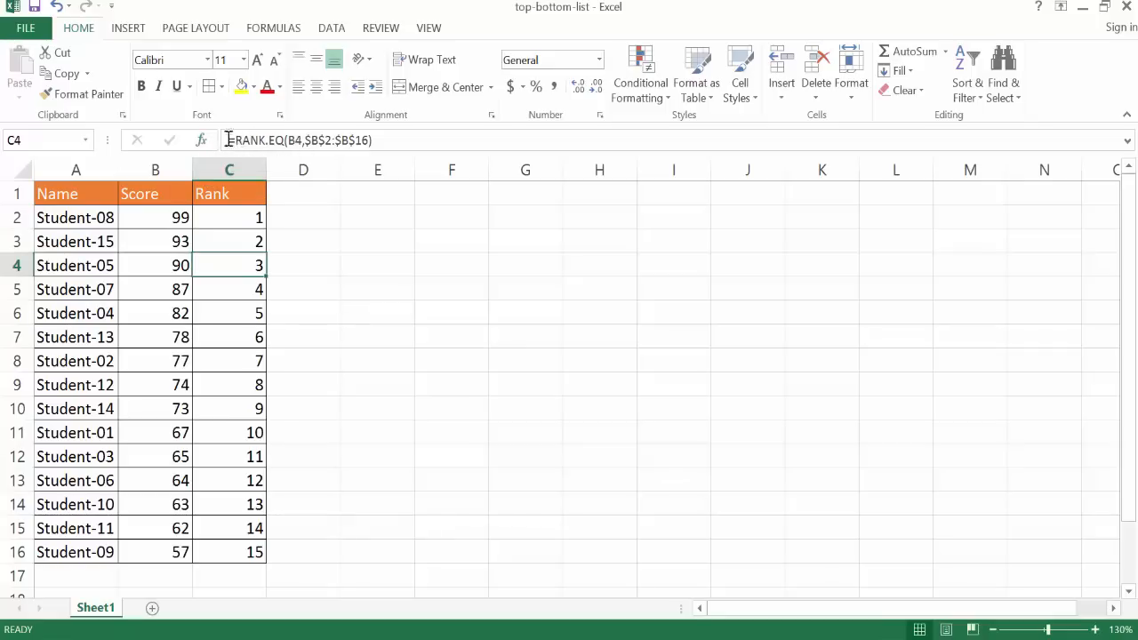
{"action": "mouse_move", "coordinate": [202, 140]}
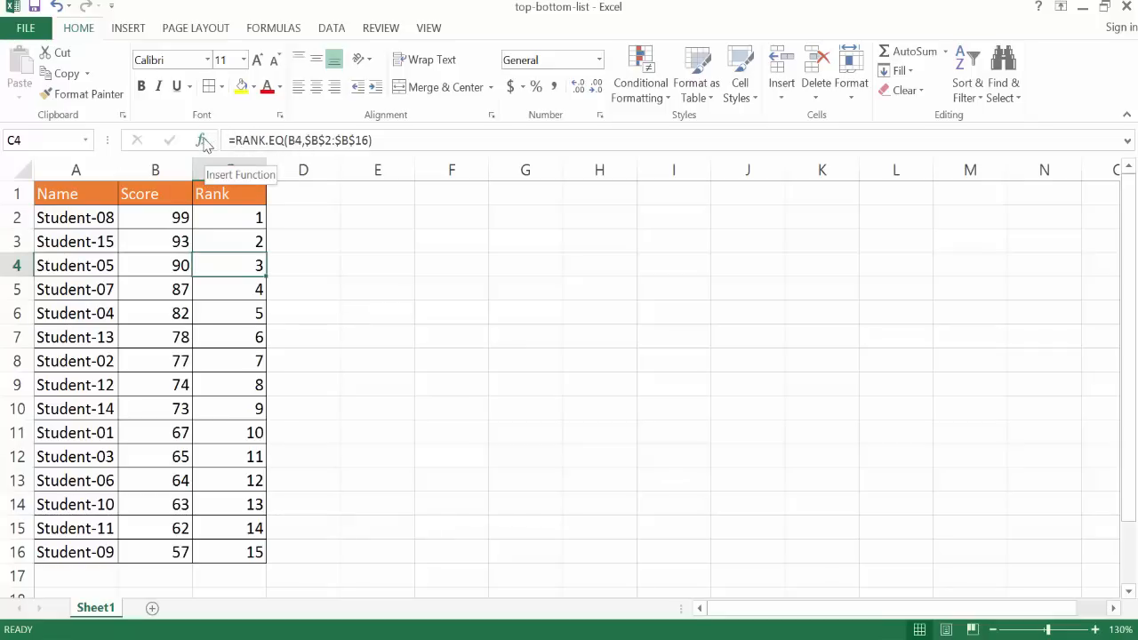
Set the first rank formula's Order argument to 1 for ascending ranking.
{"action": "left_click", "coordinate": [201, 140]}
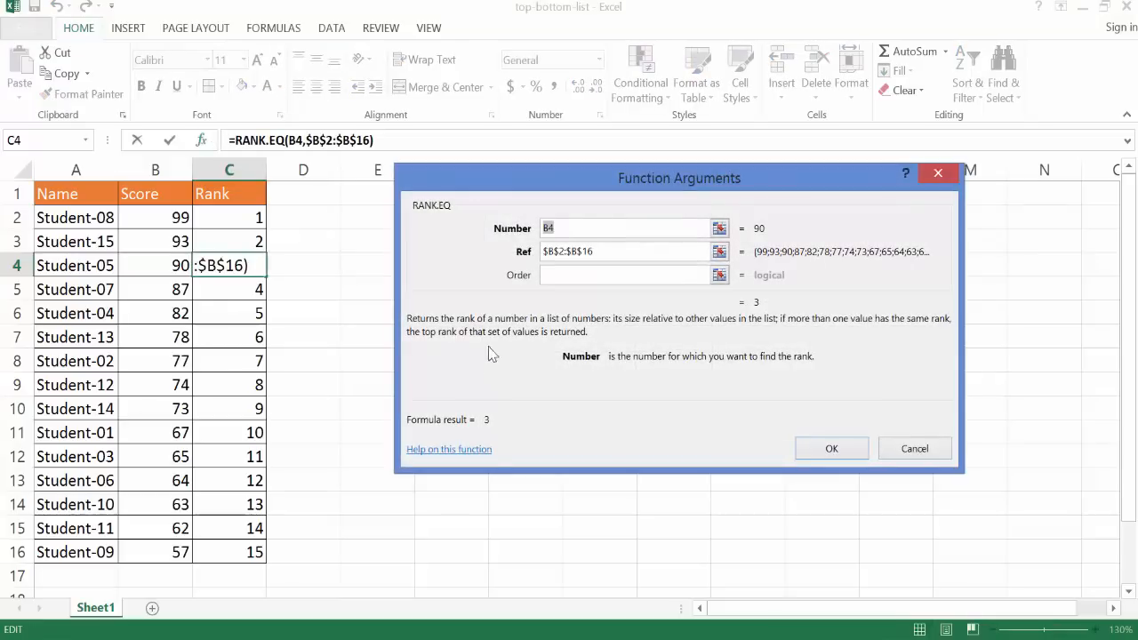
{"action": "mouse_move", "coordinate": [518, 237]}
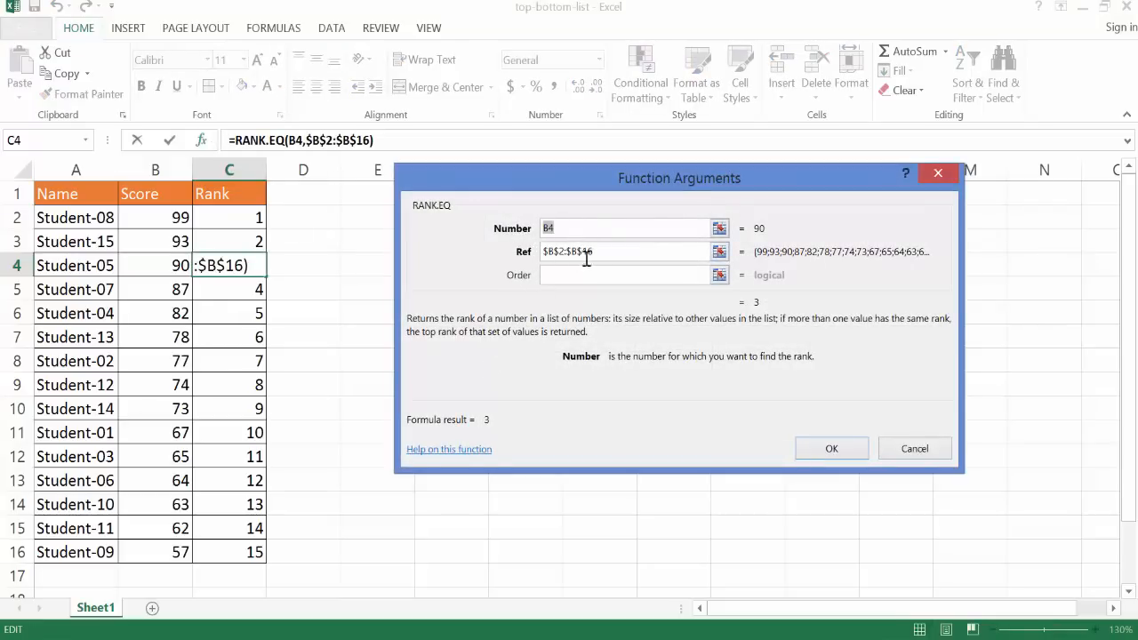
{"action": "left_click", "coordinate": [631, 250]}
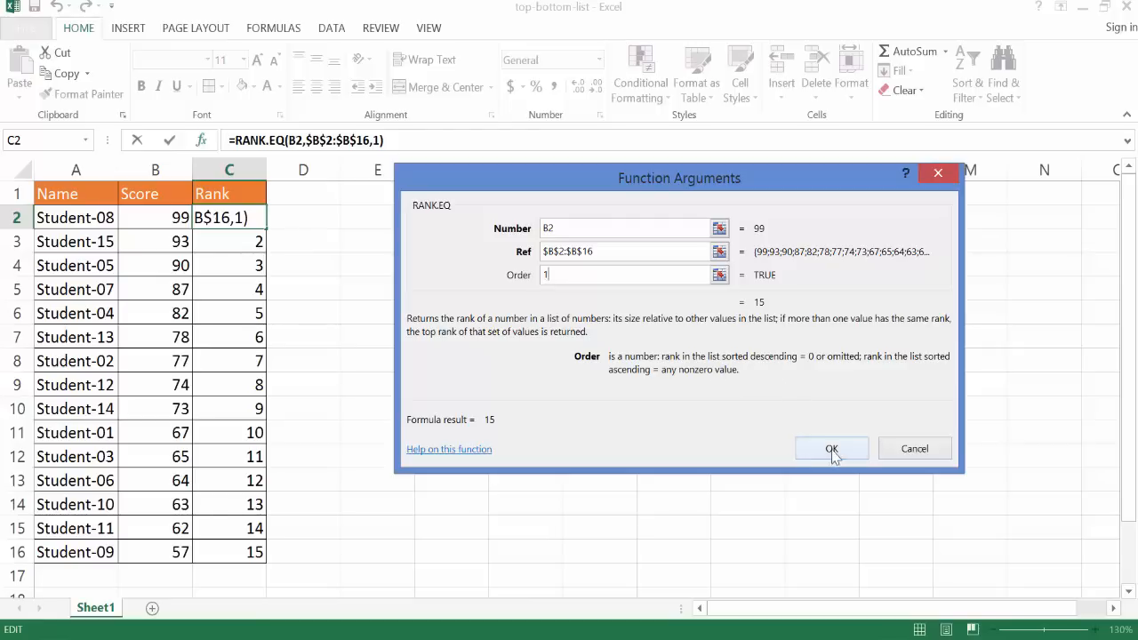
{"action": "left_click", "coordinate": [831, 448]}
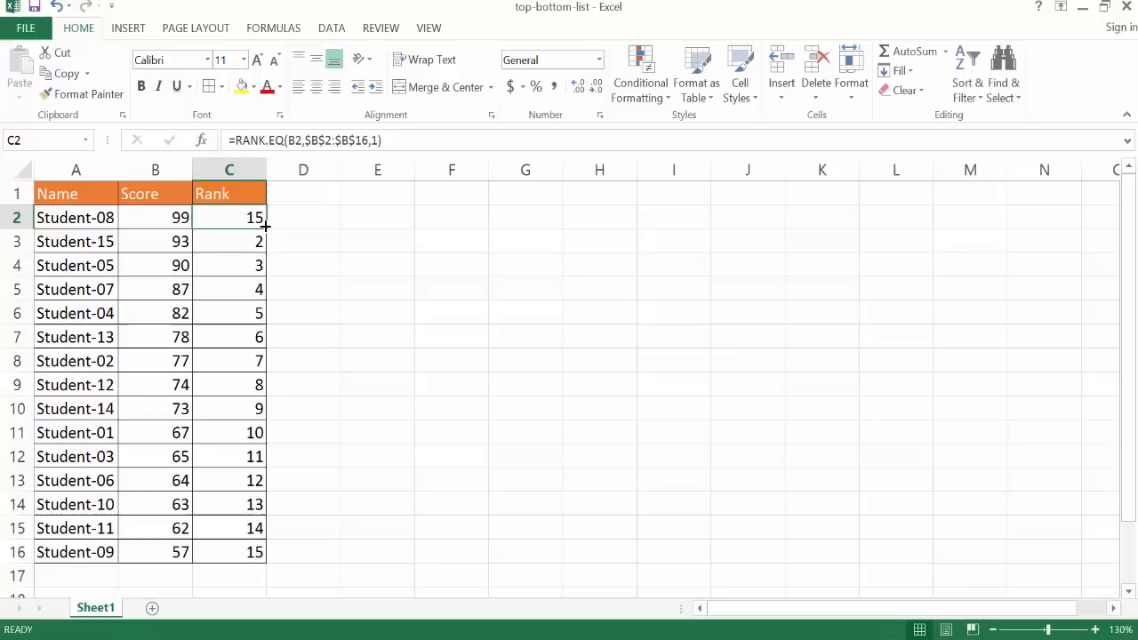
Copy the ascending rank formula down to C16, ranking 99 as 15 and 57 as 1.
{"action": "left_click_drag", "start_coordinate": [262, 224], "coordinate": [229, 551]}
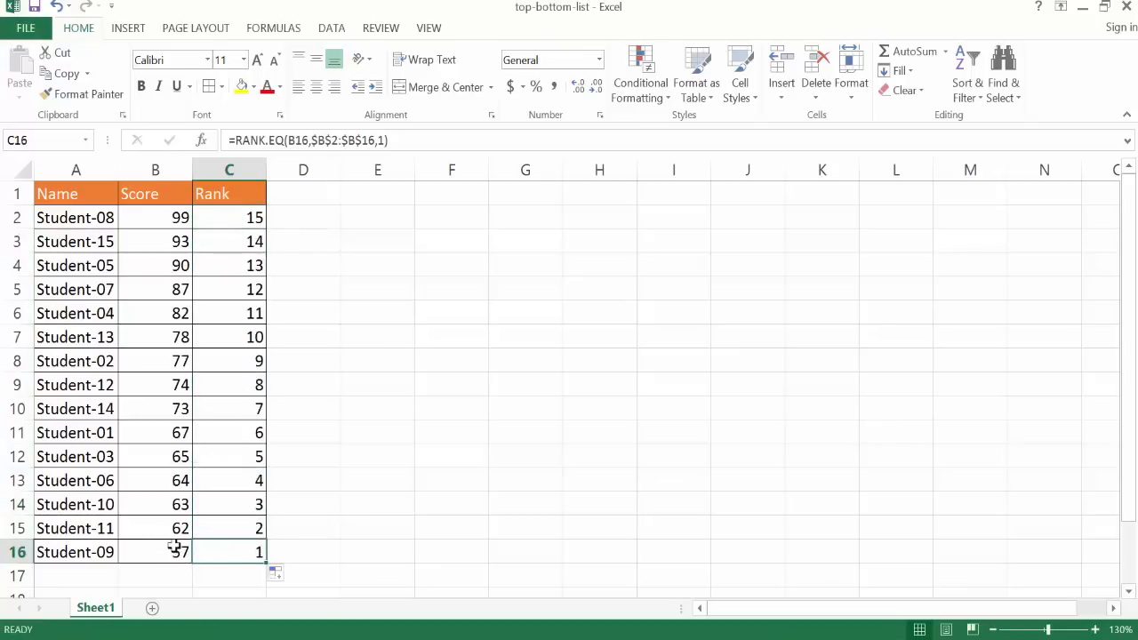
{"action": "mouse_move", "coordinate": [210, 216]}
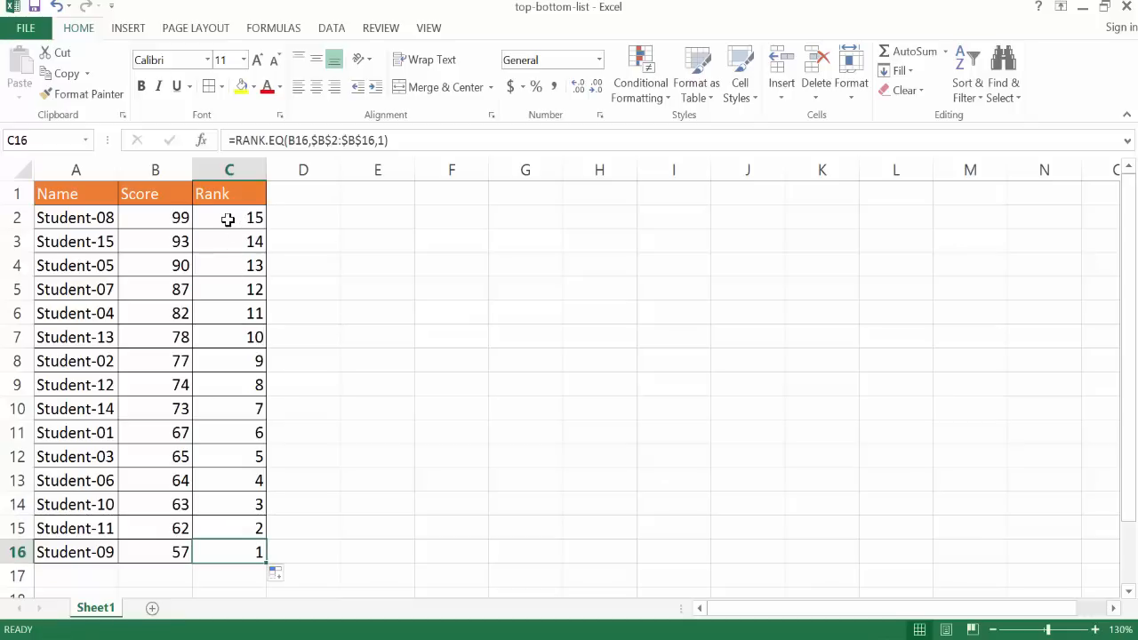
{"action": "mouse_move", "coordinate": [229, 260]}
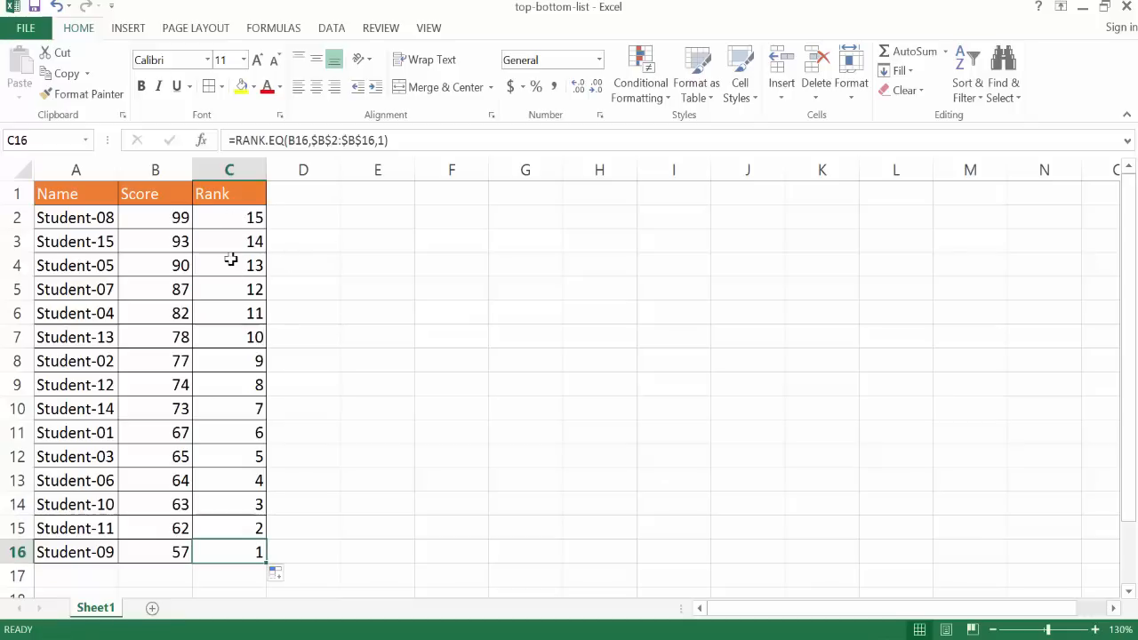
{"action": "mouse_move", "coordinate": [230, 218]}
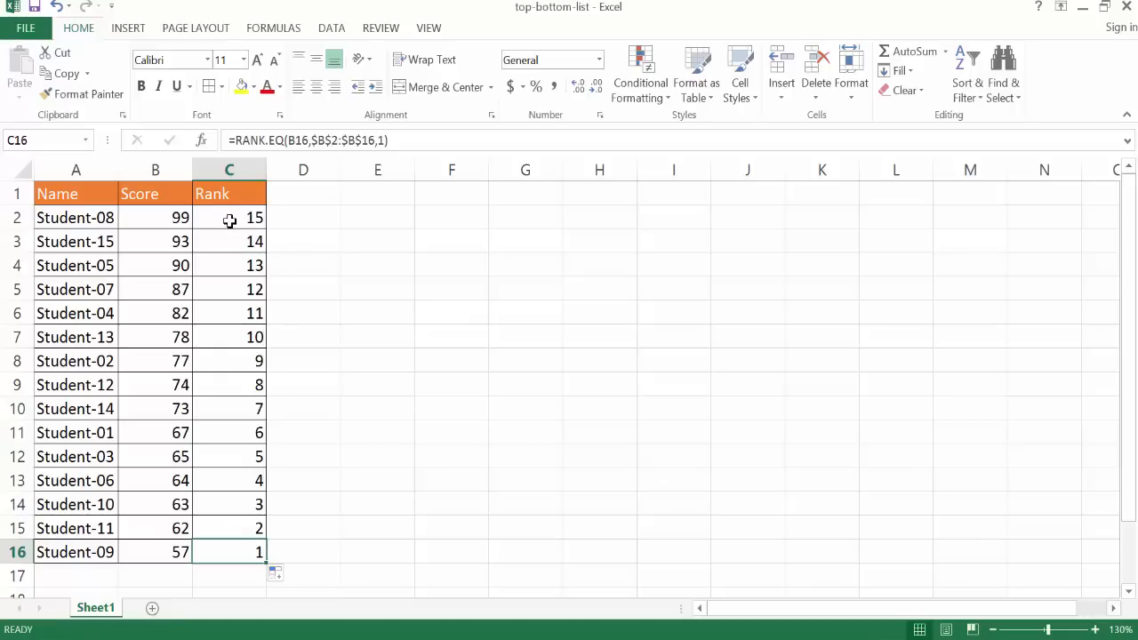
{"action": "mouse_move", "coordinate": [252, 265]}
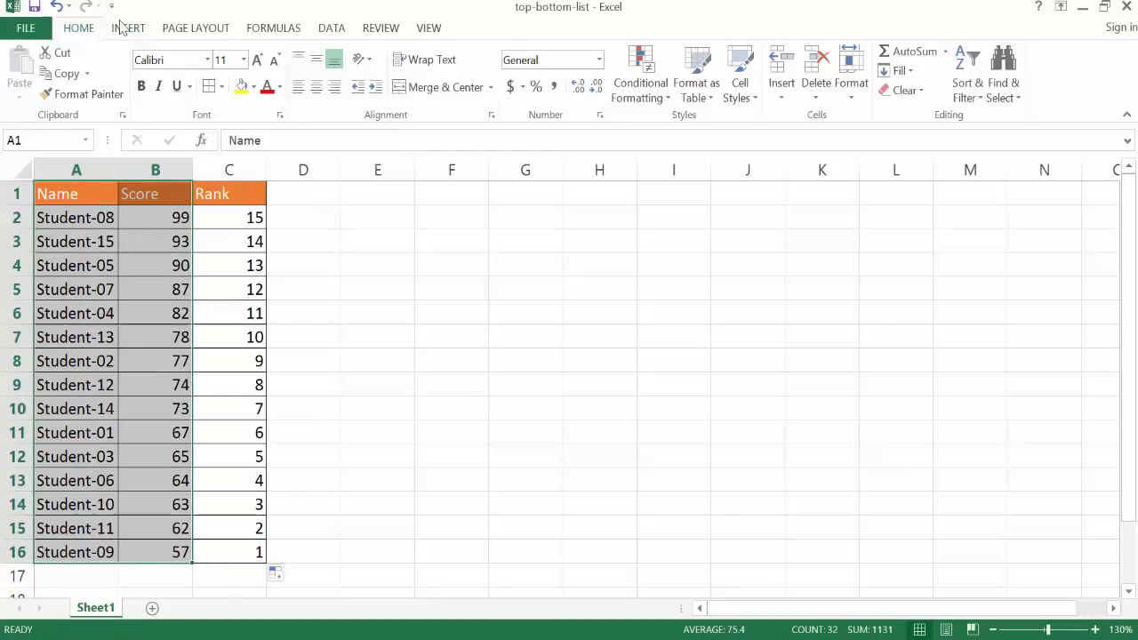
Insert a PivotTable of names and scores at F3 on the existing worksheet.
{"action": "left_click", "coordinate": [29, 72]}
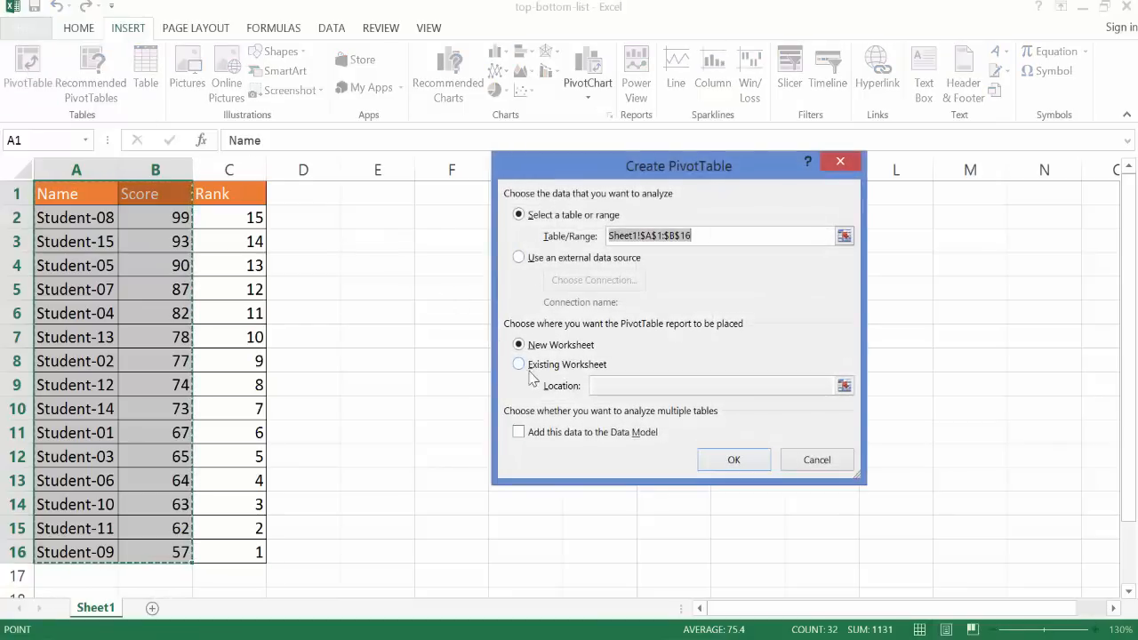
{"action": "left_click", "coordinate": [518, 364]}
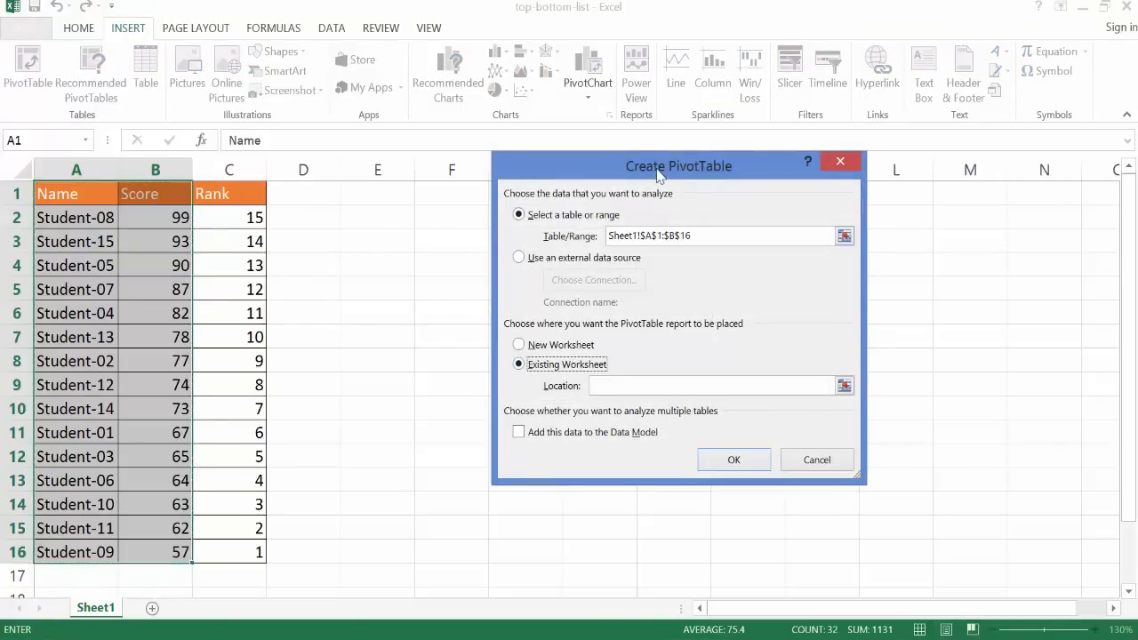
{"action": "left_click", "coordinate": [450, 240]}
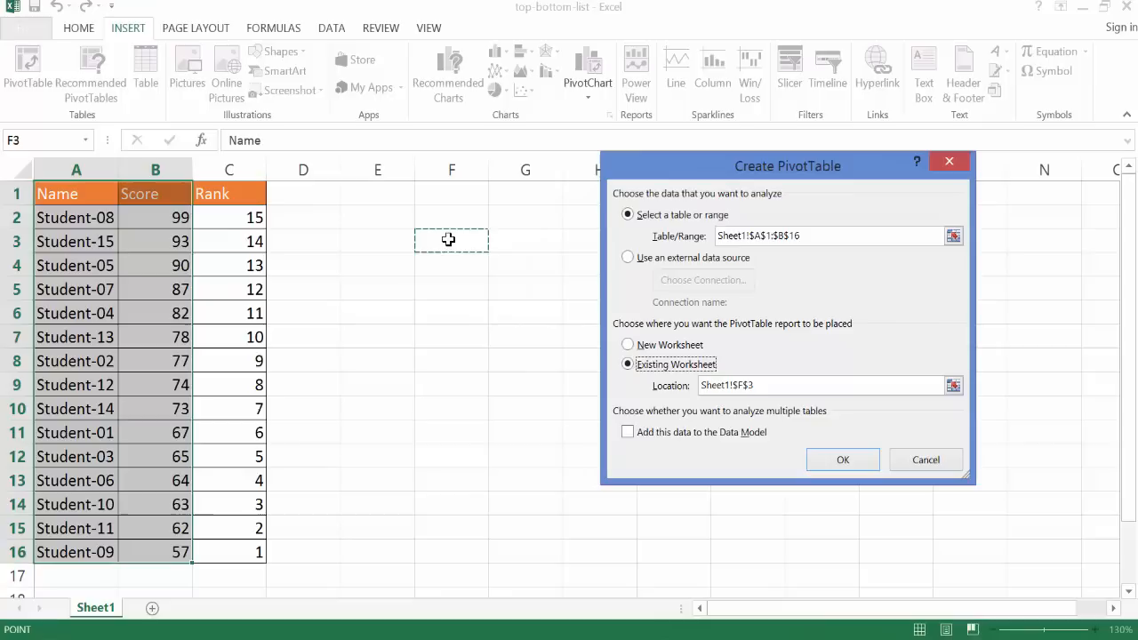
{"action": "mouse_move", "coordinate": [356, 230]}
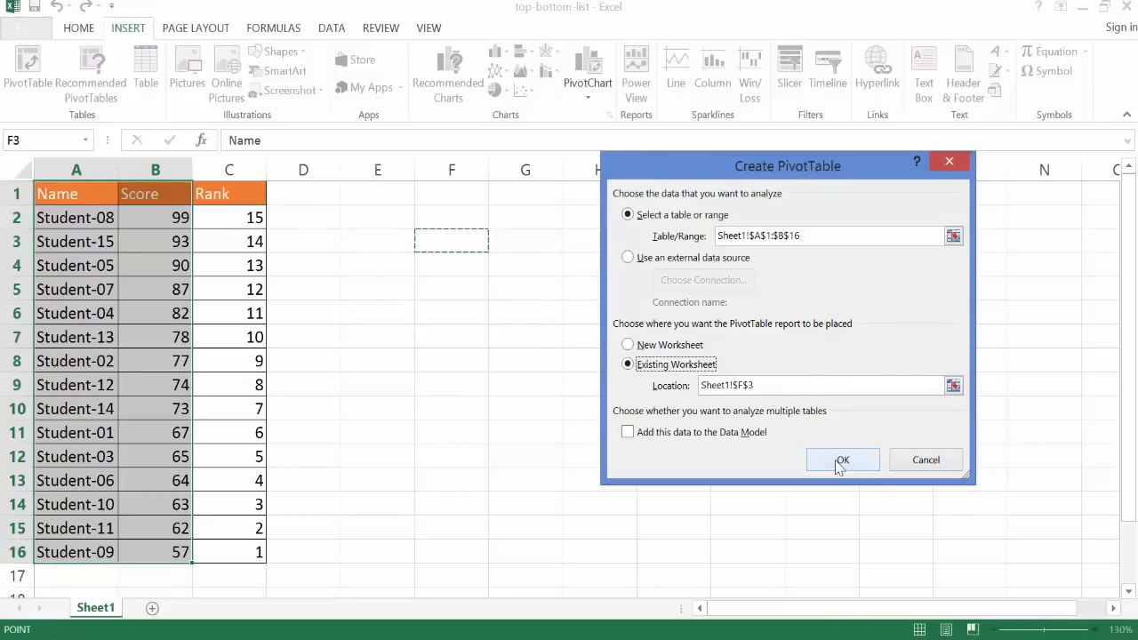
{"action": "left_click", "coordinate": [842, 460]}
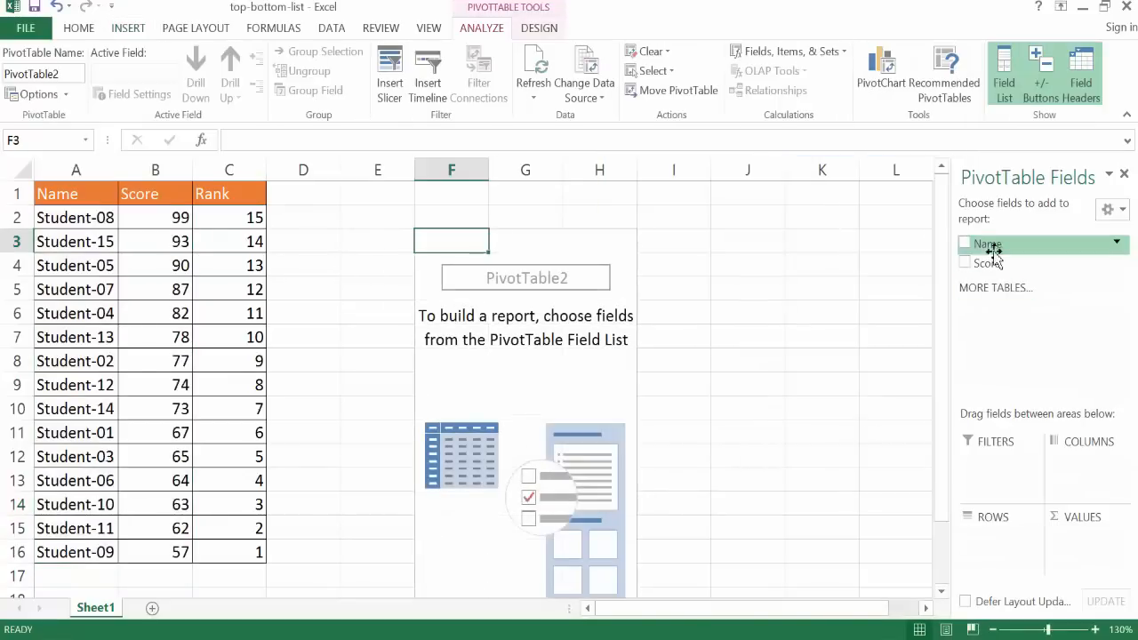
{"action": "left_click", "coordinate": [965, 243]}
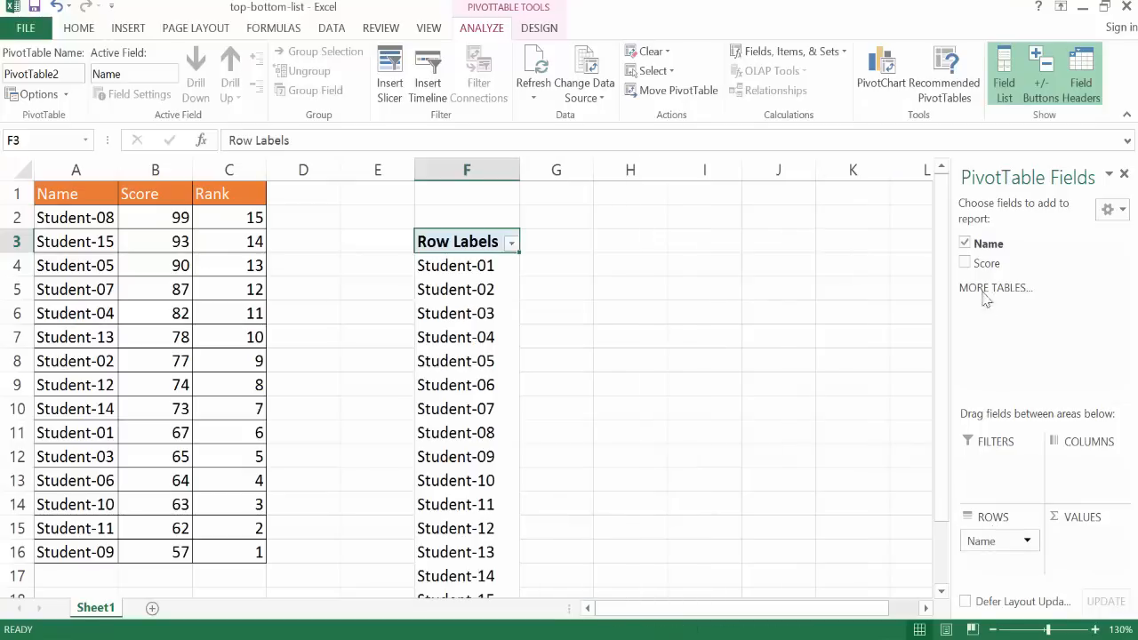
{"action": "left_click", "coordinate": [966, 262]}
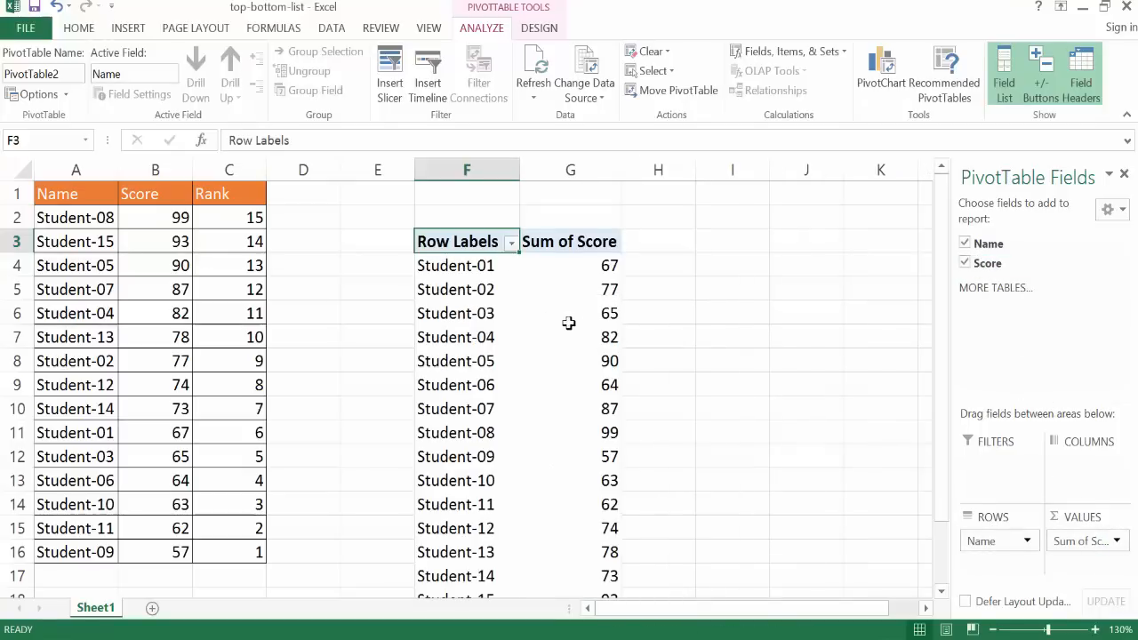
{"action": "mouse_move", "coordinate": [549, 274]}
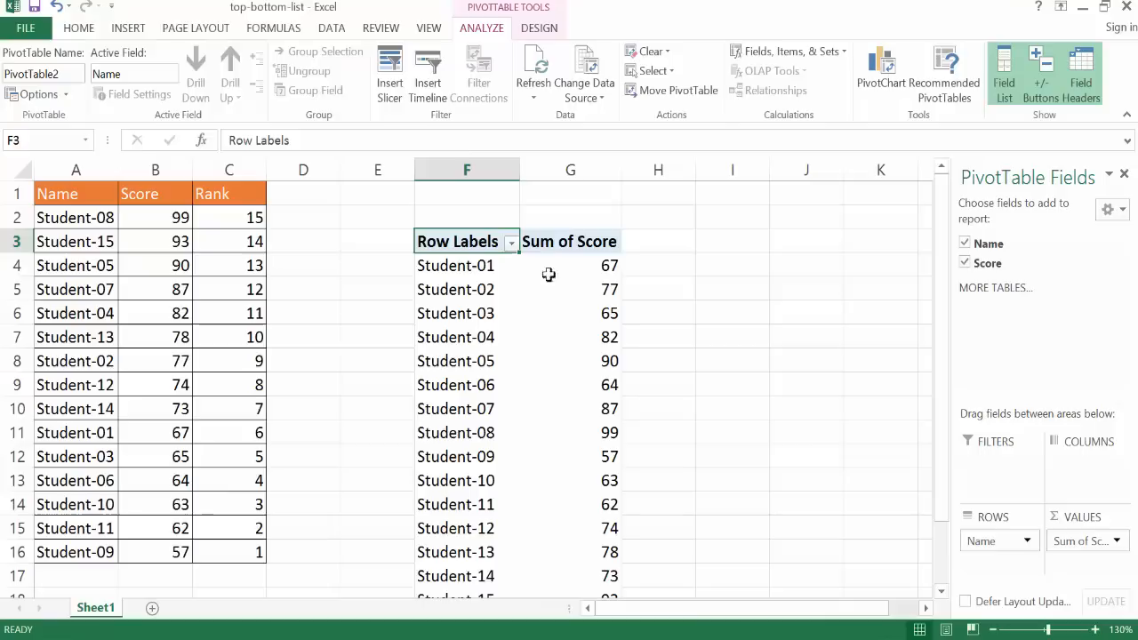
{"action": "mouse_move", "coordinate": [480, 345]}
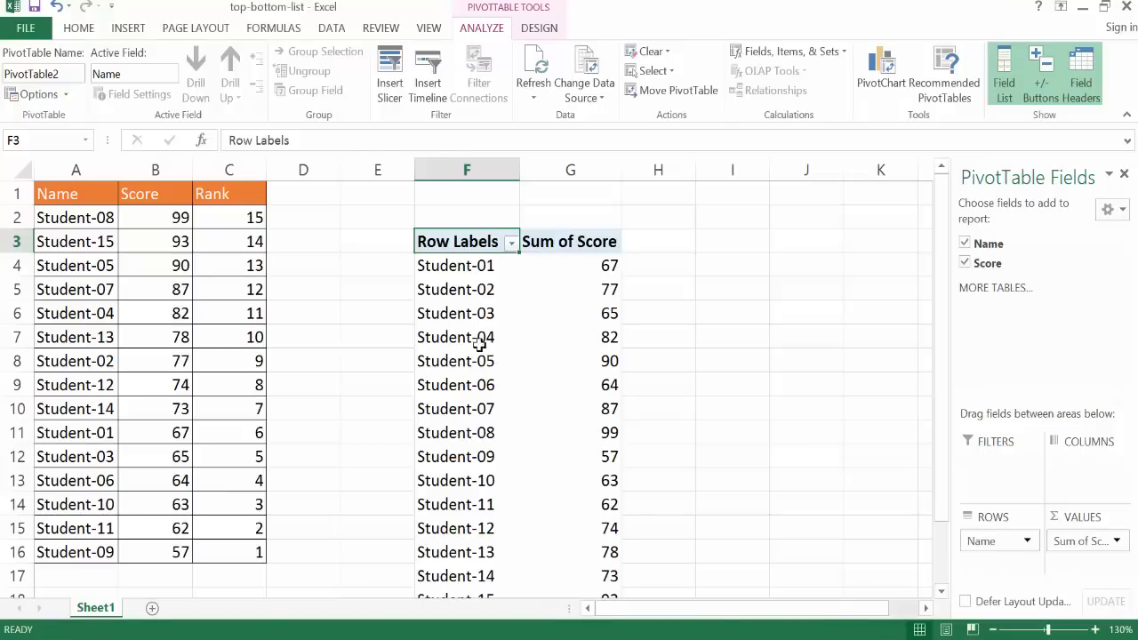
{"action": "mouse_move", "coordinate": [456, 265]}
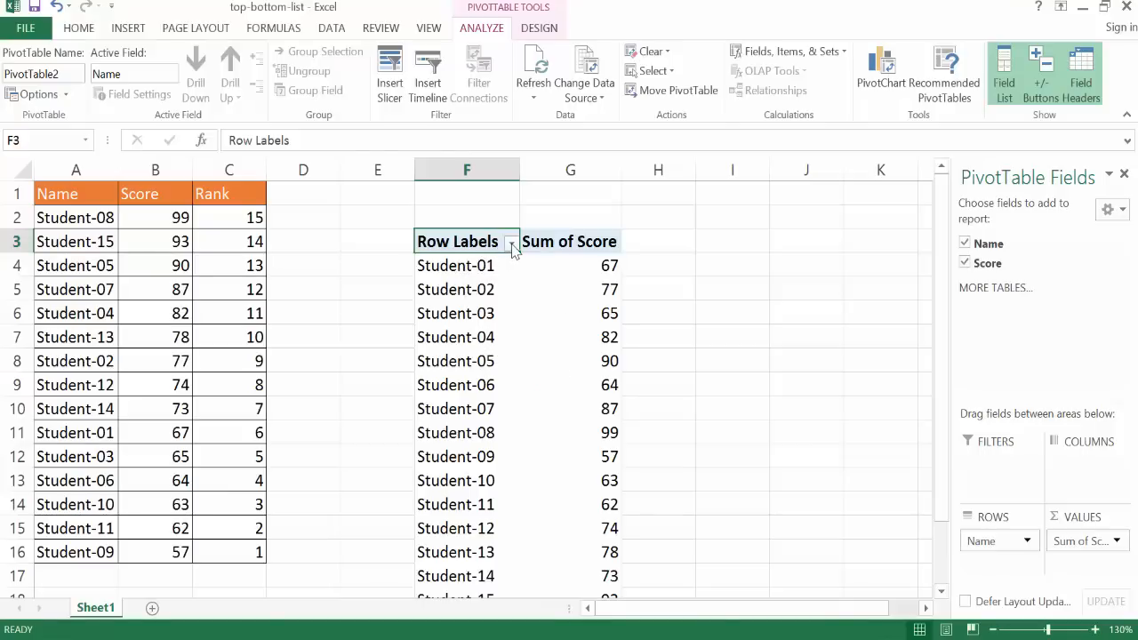
Filter the PivotTable to the top 5 students by Sum of Score, totaling 451.
{"action": "left_click", "coordinate": [510, 241]}
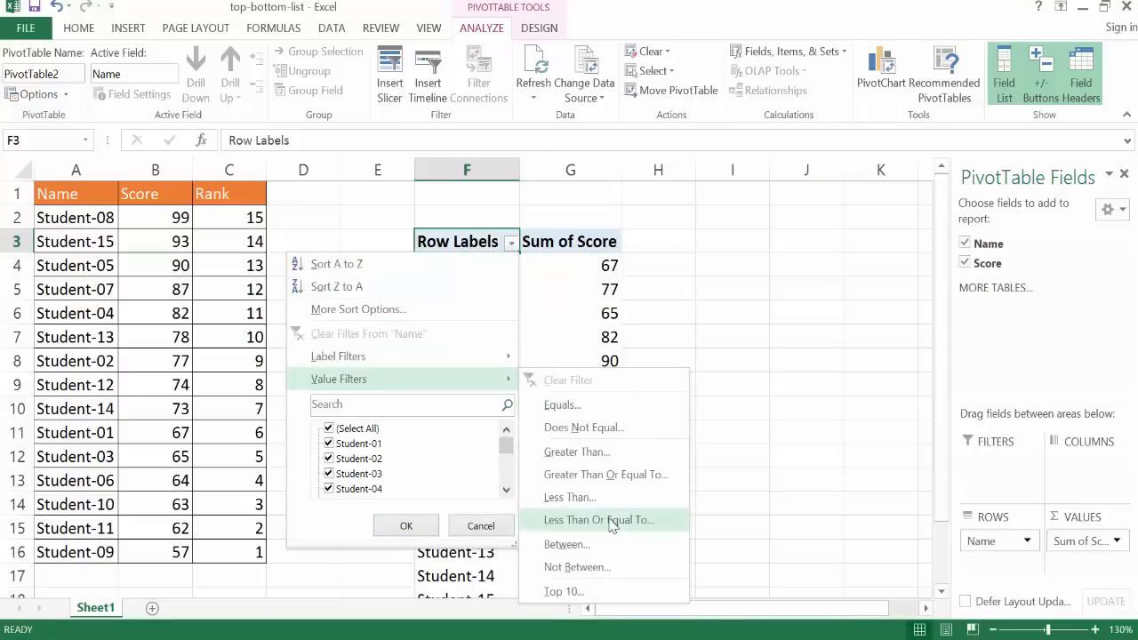
{"action": "left_click", "coordinate": [563, 591]}
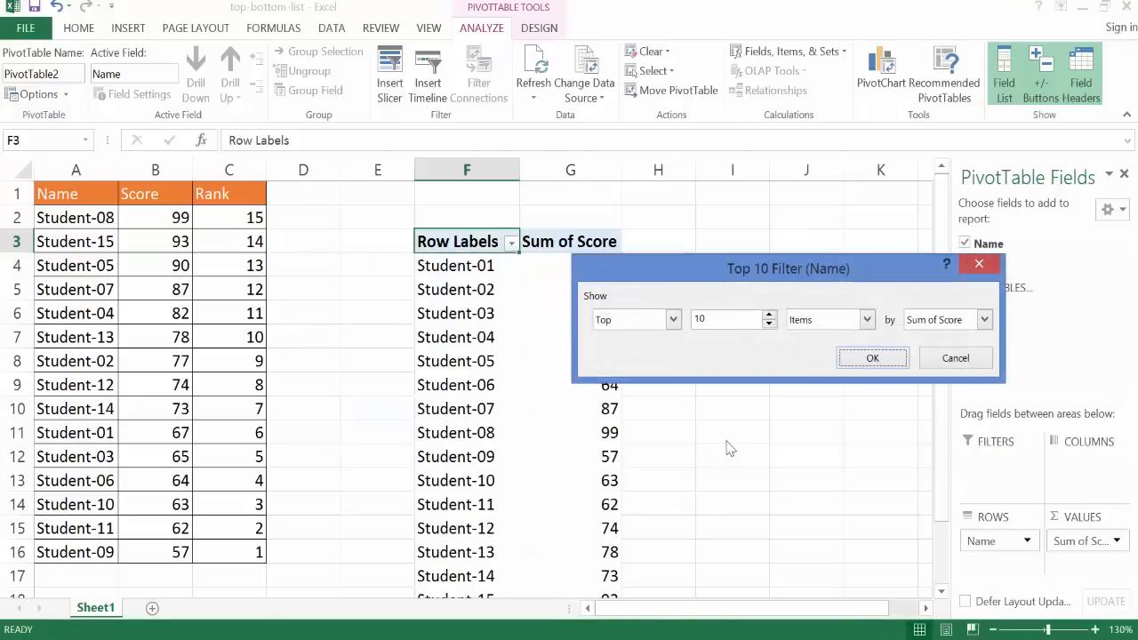
{"action": "mouse_move", "coordinate": [666, 332]}
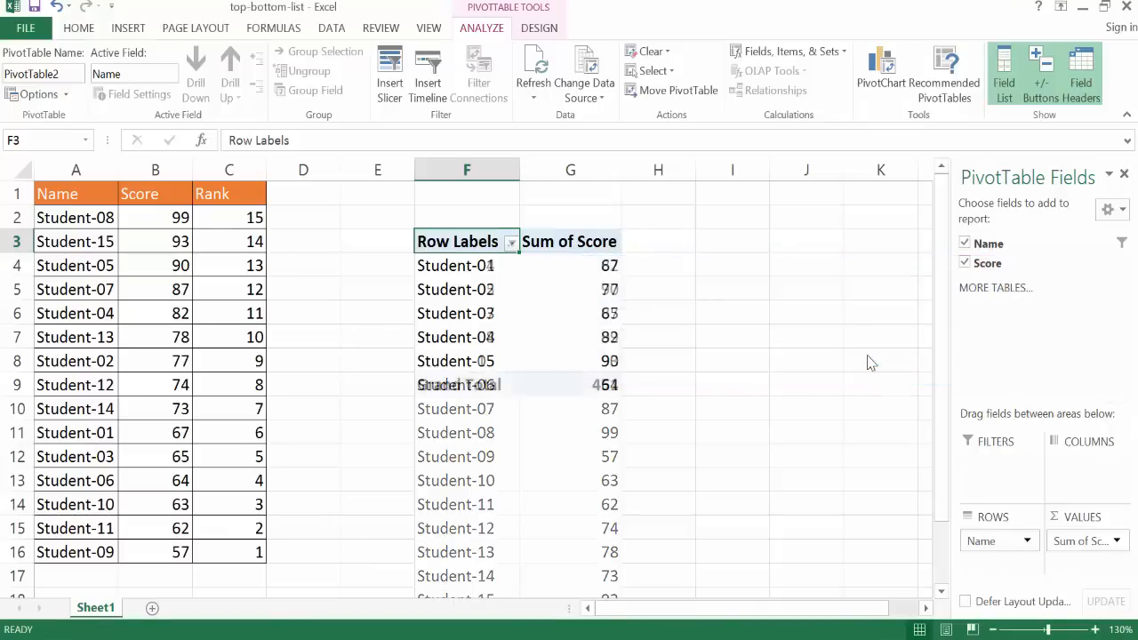
{"action": "left_click", "coordinate": [512, 240]}
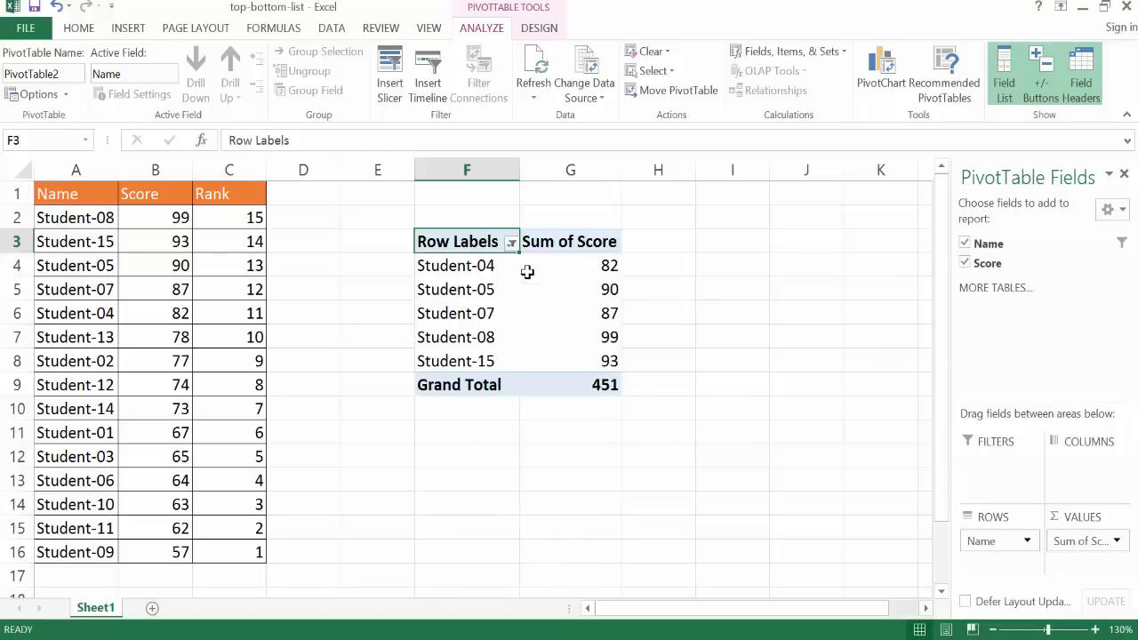
{"action": "left_click", "coordinate": [570, 265]}
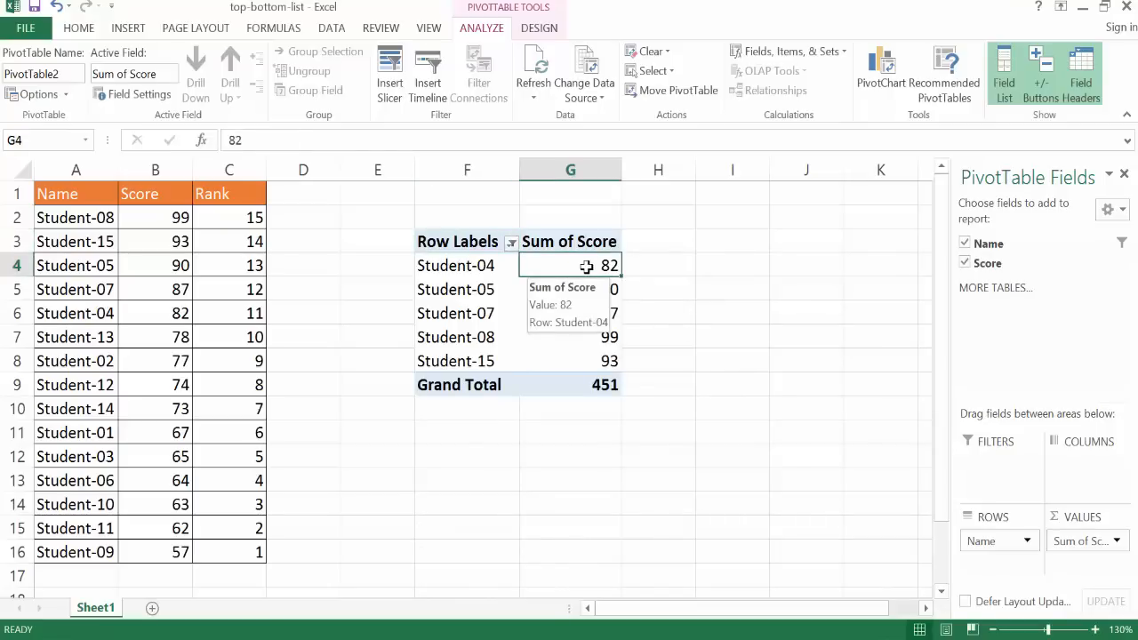
Sort the PivotTable's top five students by score, largest to smallest, Student-08 at 99 first.
{"action": "right_click", "coordinate": [586, 265]}
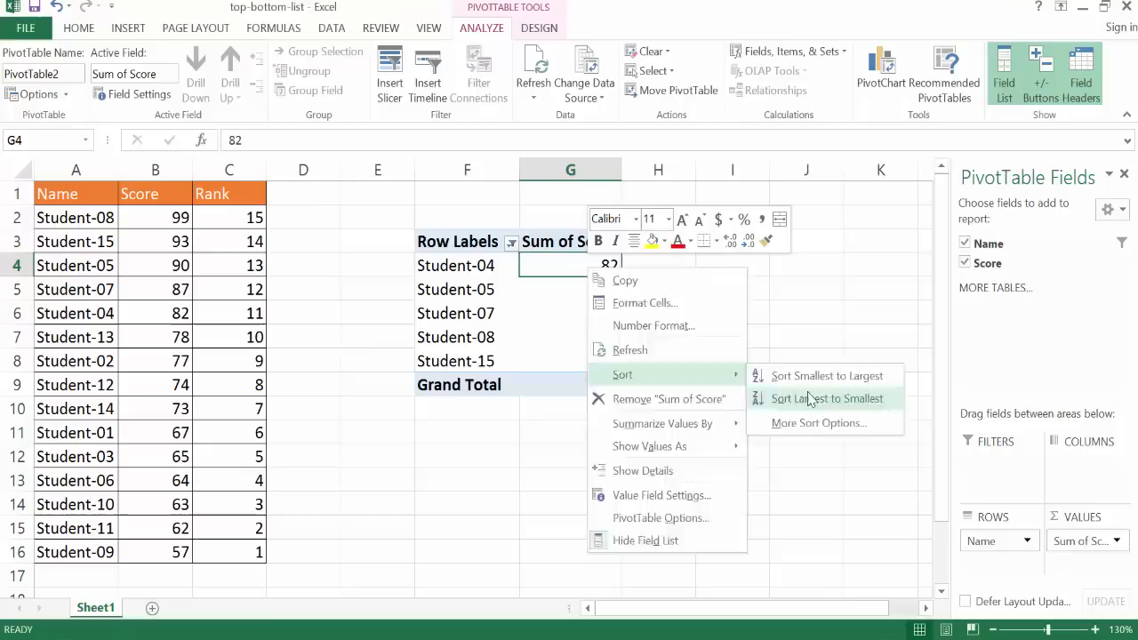
{"action": "left_click", "coordinate": [827, 399]}
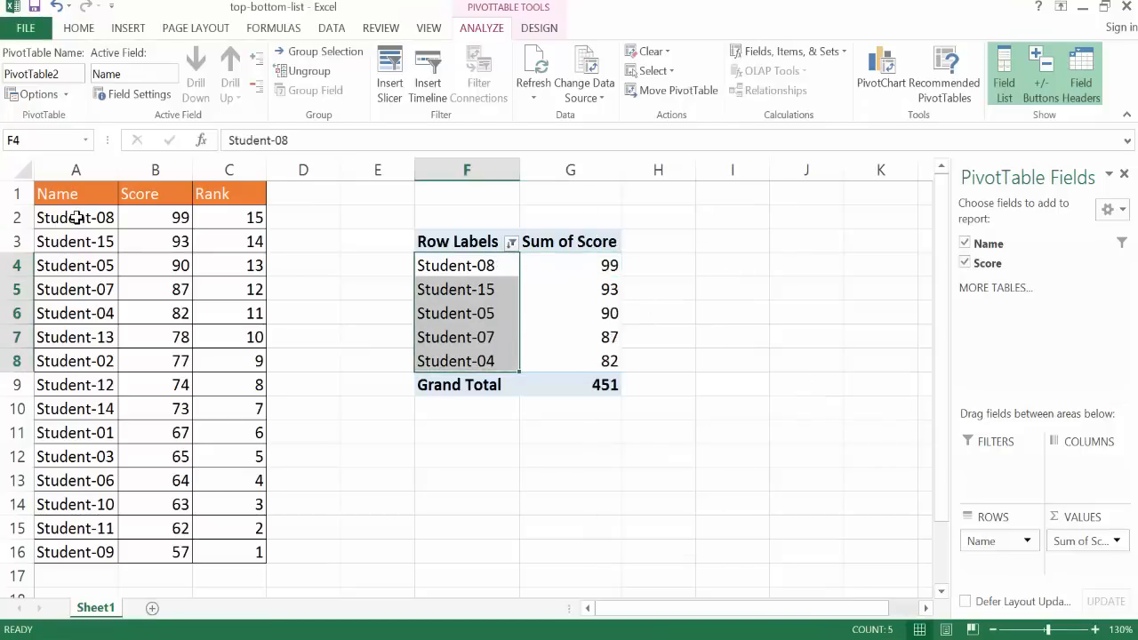
{"action": "left_click", "coordinate": [75, 217]}
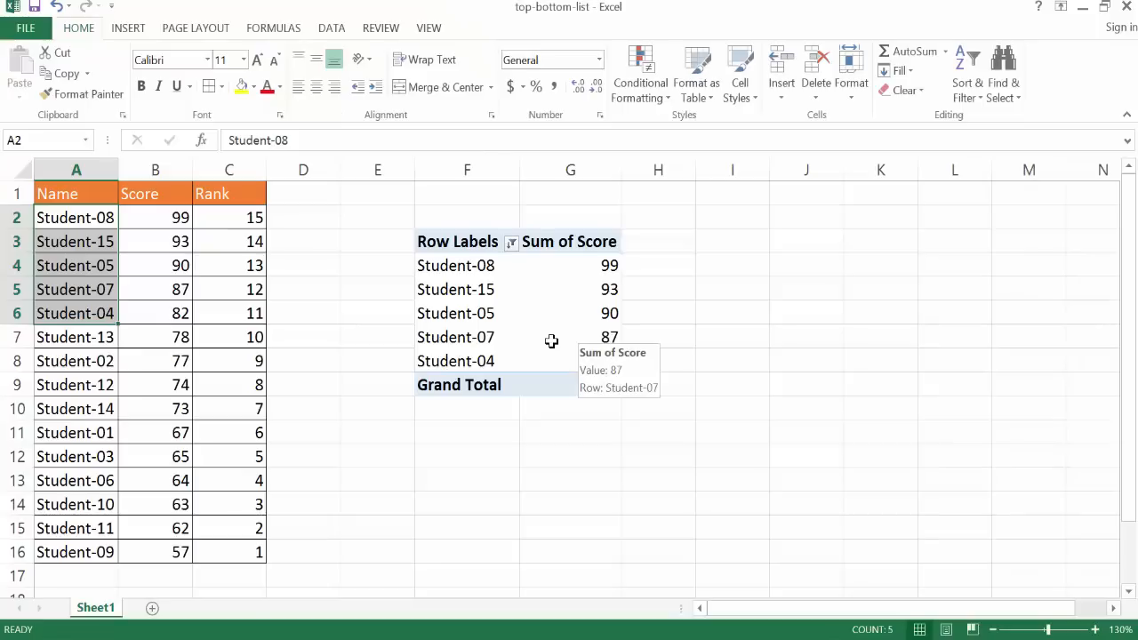
{"action": "mouse_move", "coordinate": [551, 311]}
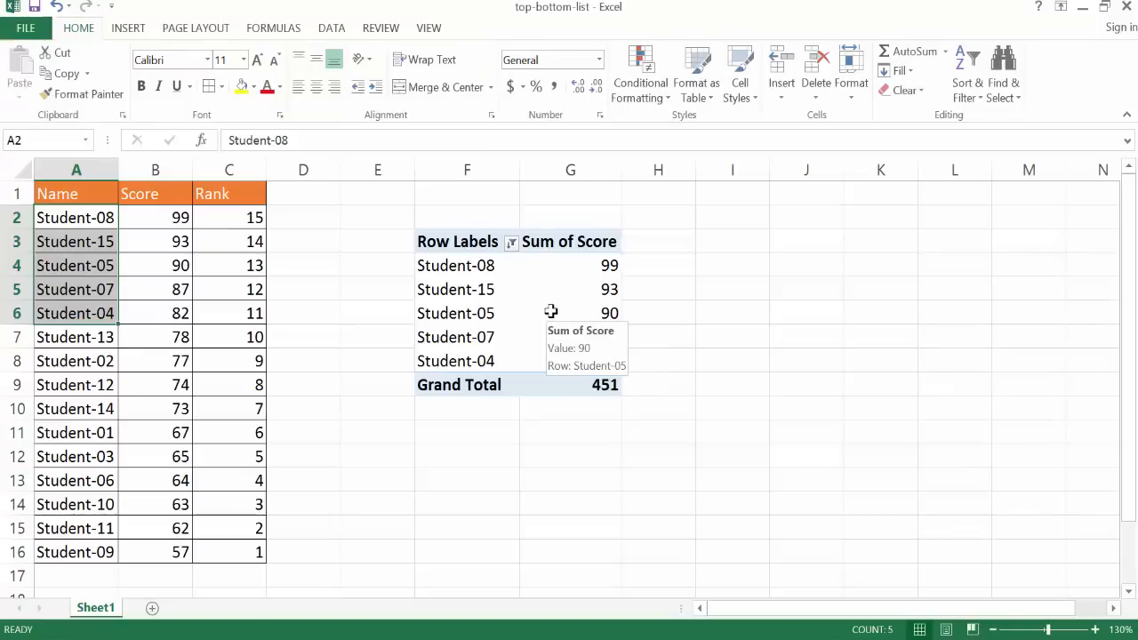
{"action": "mouse_move", "coordinate": [461, 336]}
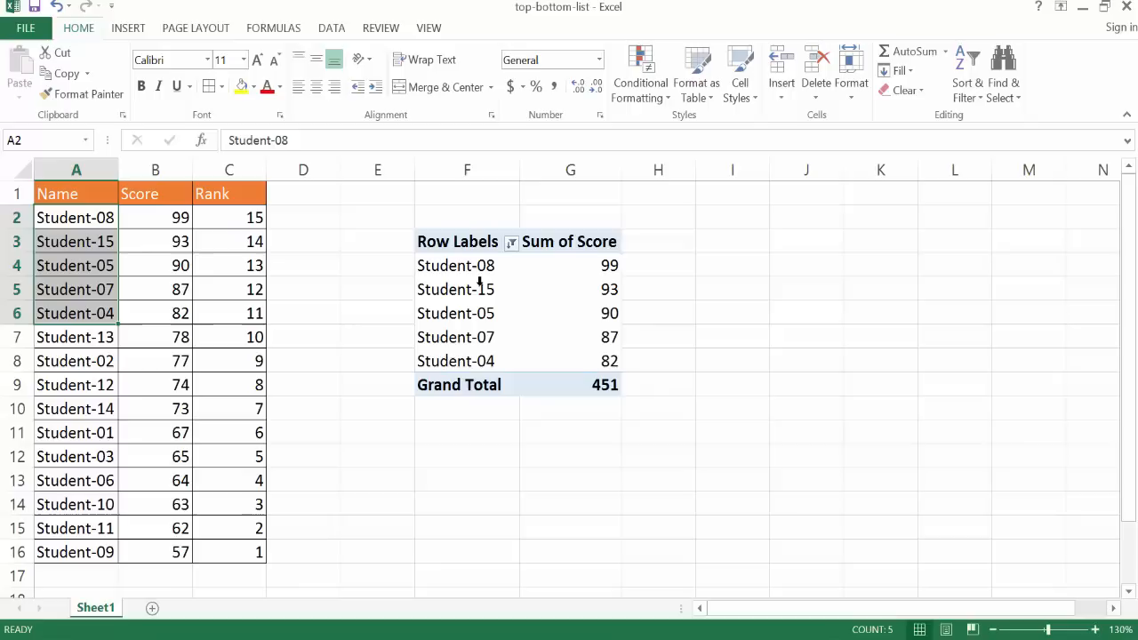
{"action": "mouse_move", "coordinate": [455, 289]}
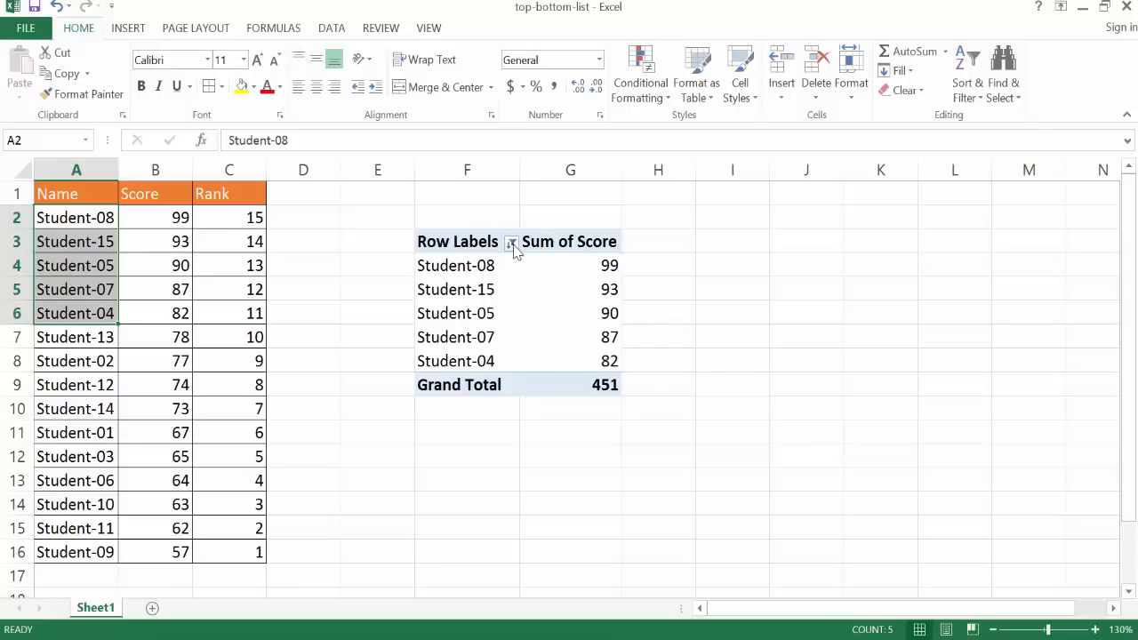
Change the Row Labels value filter from top five to bottom three scores, totaling 182.
{"action": "left_click", "coordinate": [511, 241]}
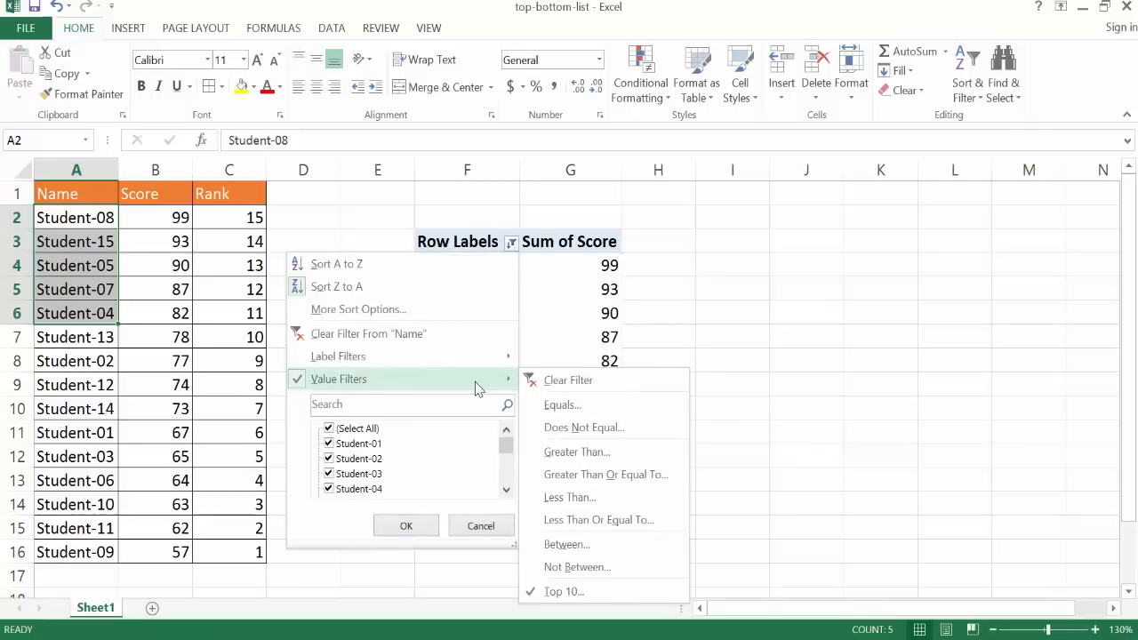
{"action": "left_click", "coordinate": [563, 592]}
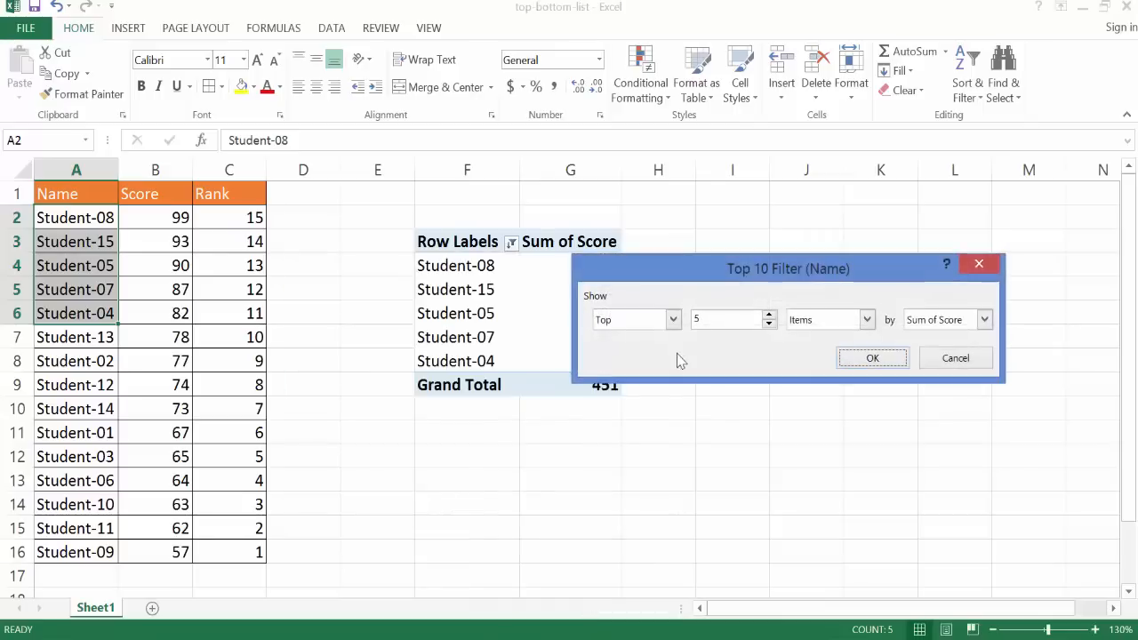
{"action": "left_click", "coordinate": [769, 324]}
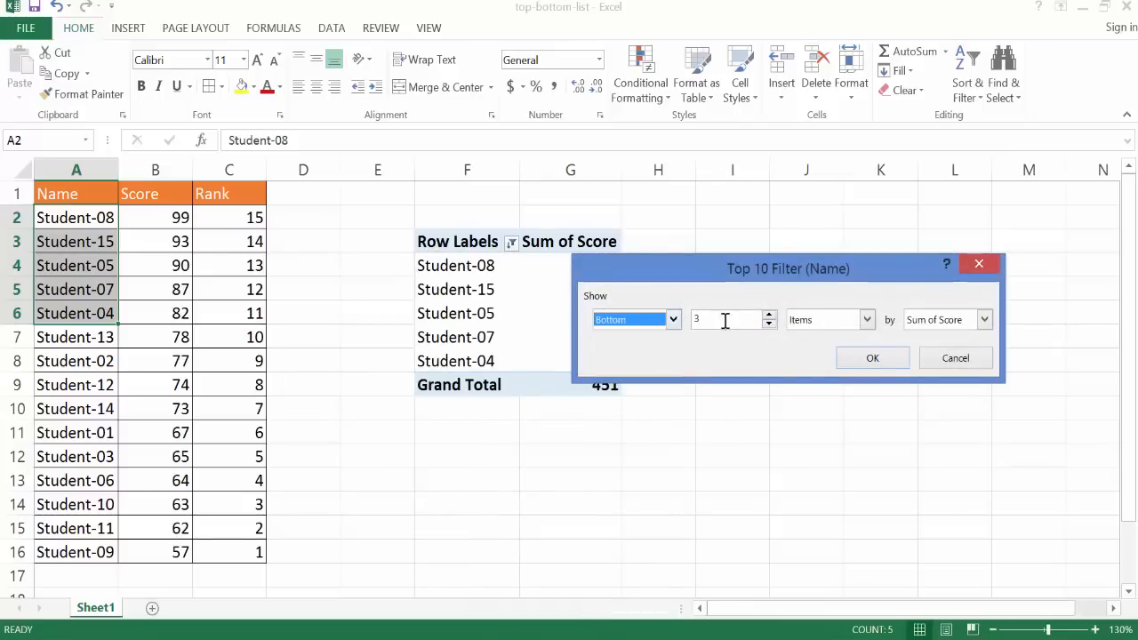
{"action": "mouse_move", "coordinate": [210, 263]}
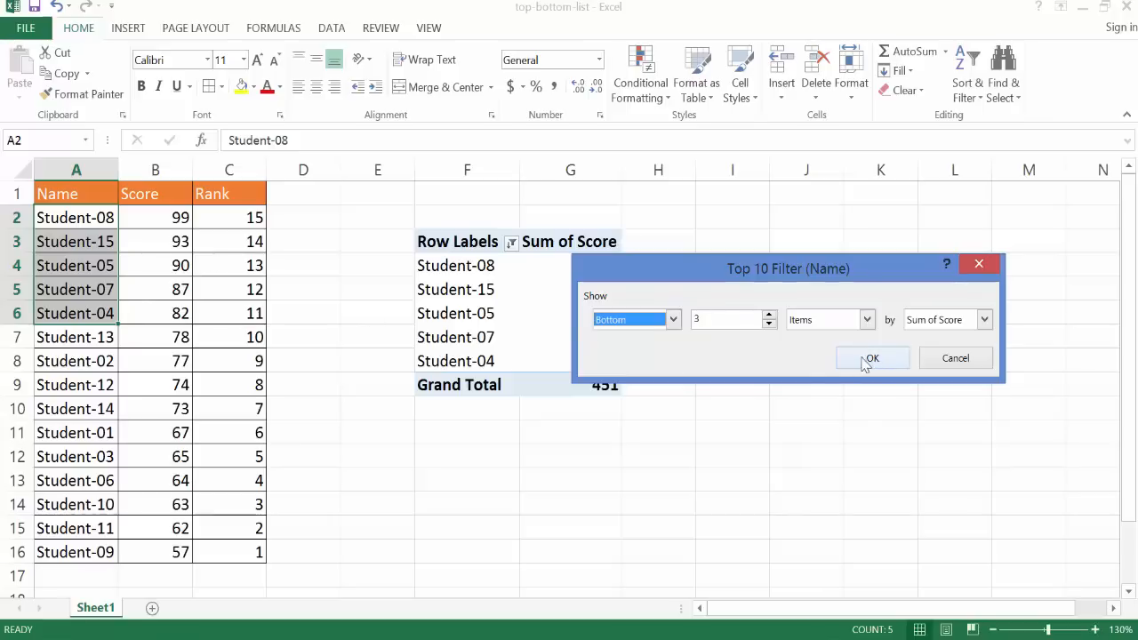
{"action": "left_click", "coordinate": [873, 358]}
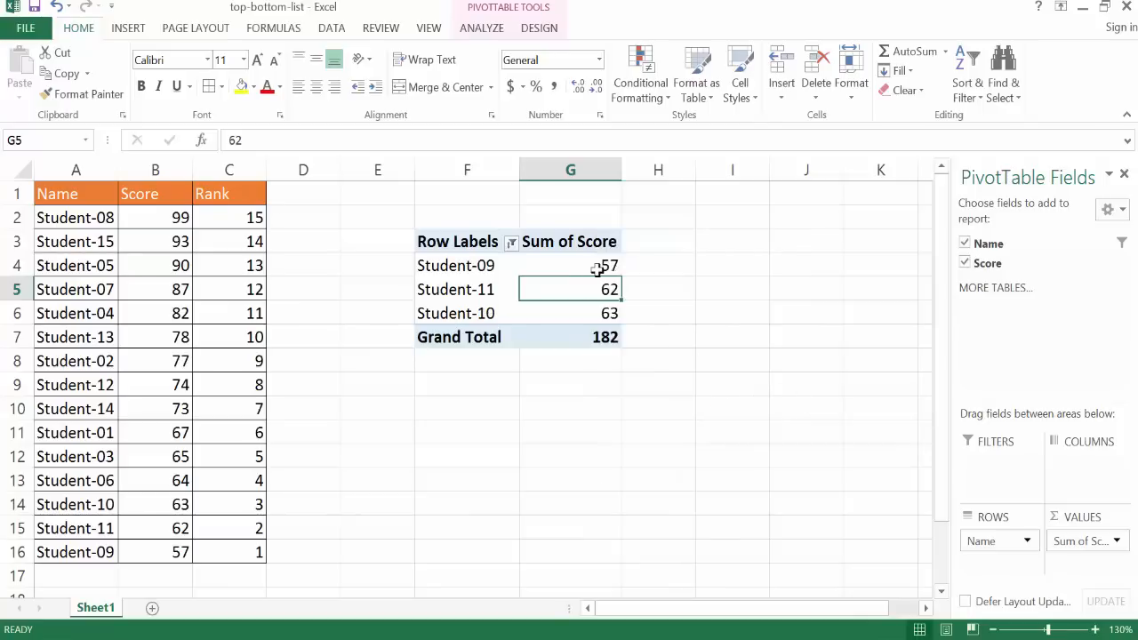
{"action": "mouse_move", "coordinate": [636, 360]}
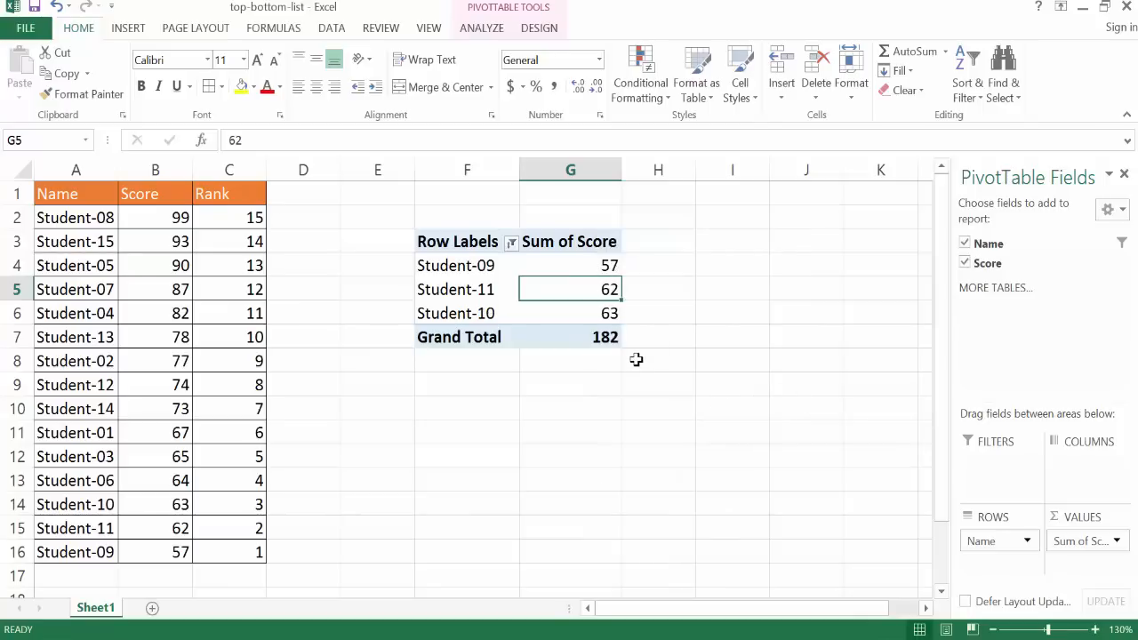
{"action": "mouse_move", "coordinate": [608, 336]}
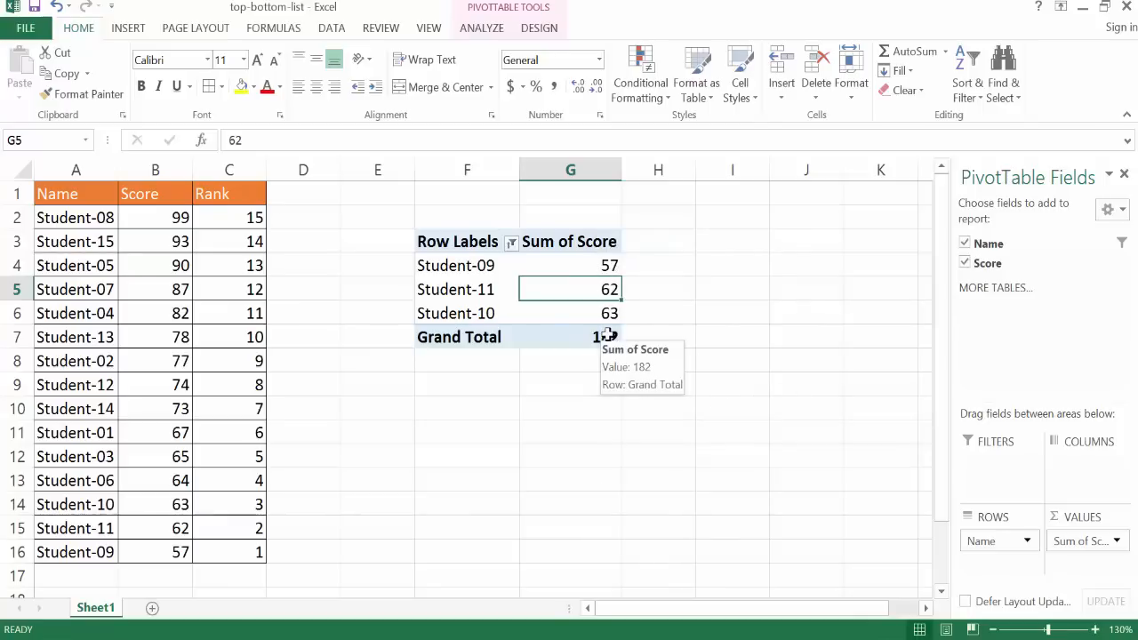
{"action": "mouse_move", "coordinate": [233, 217]}
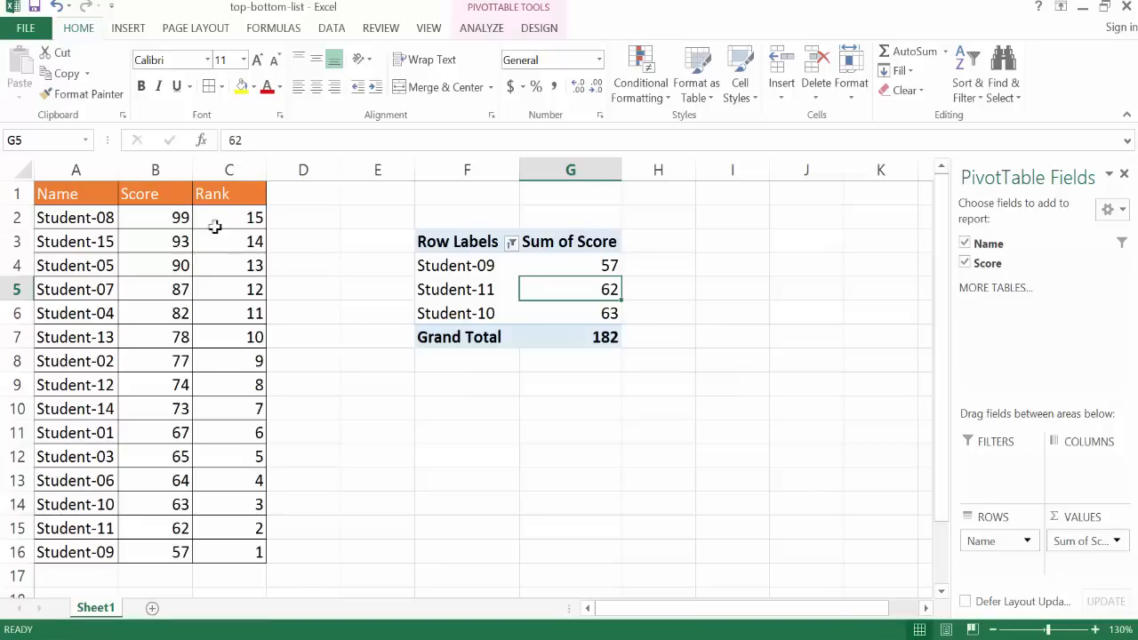
{"action": "mouse_move", "coordinate": [234, 248]}
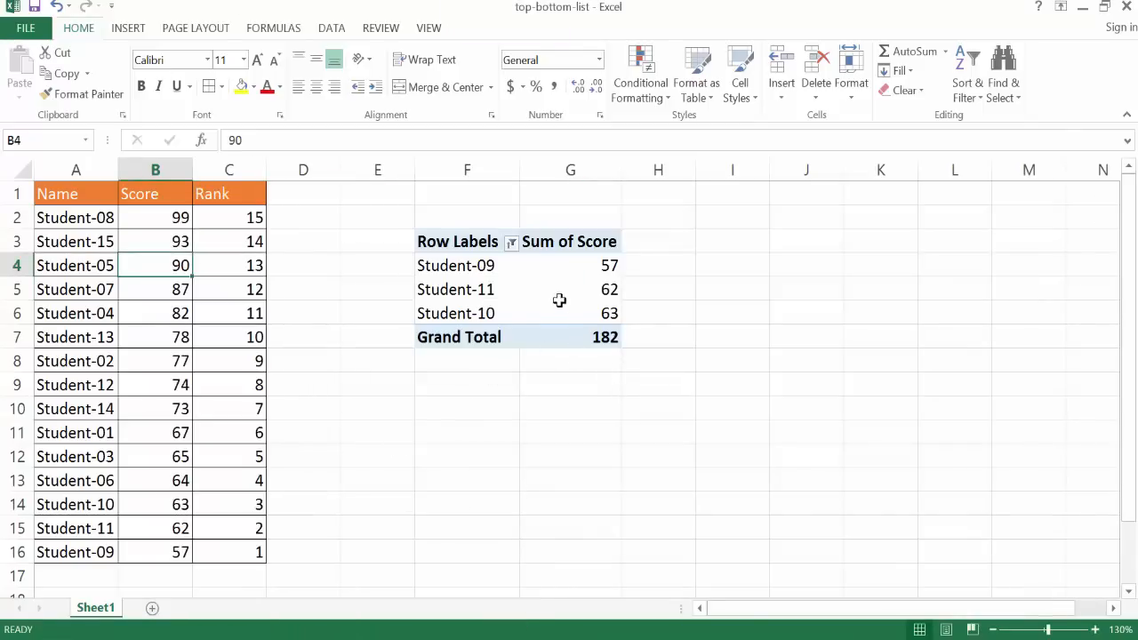
{"action": "mouse_move", "coordinate": [392, 297]}
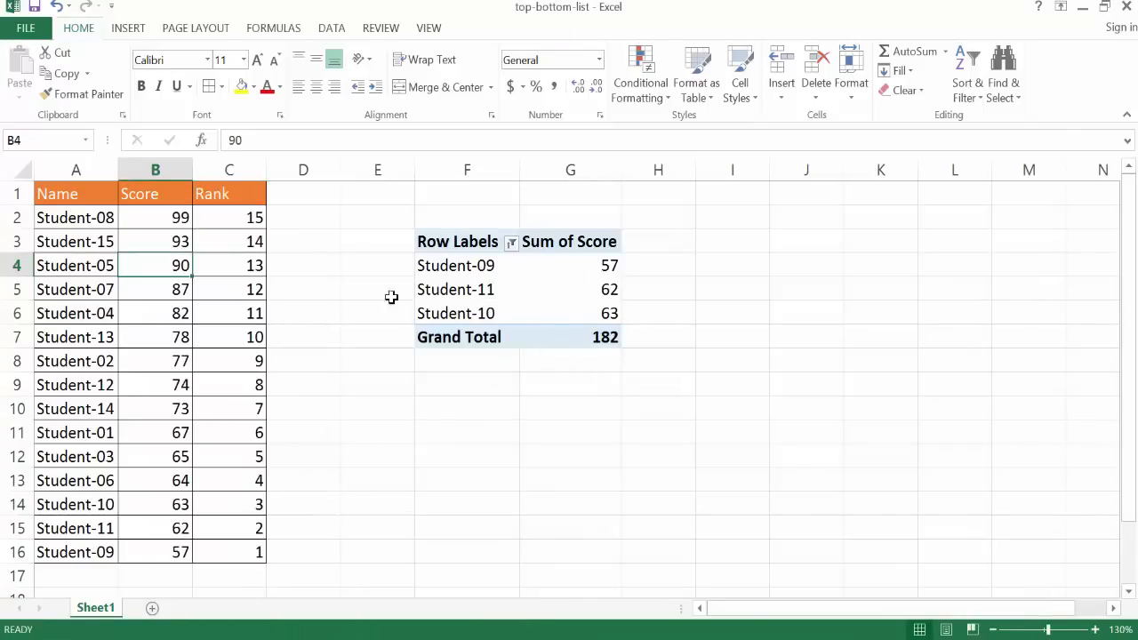
{"action": "mouse_move", "coordinate": [518, 271]}
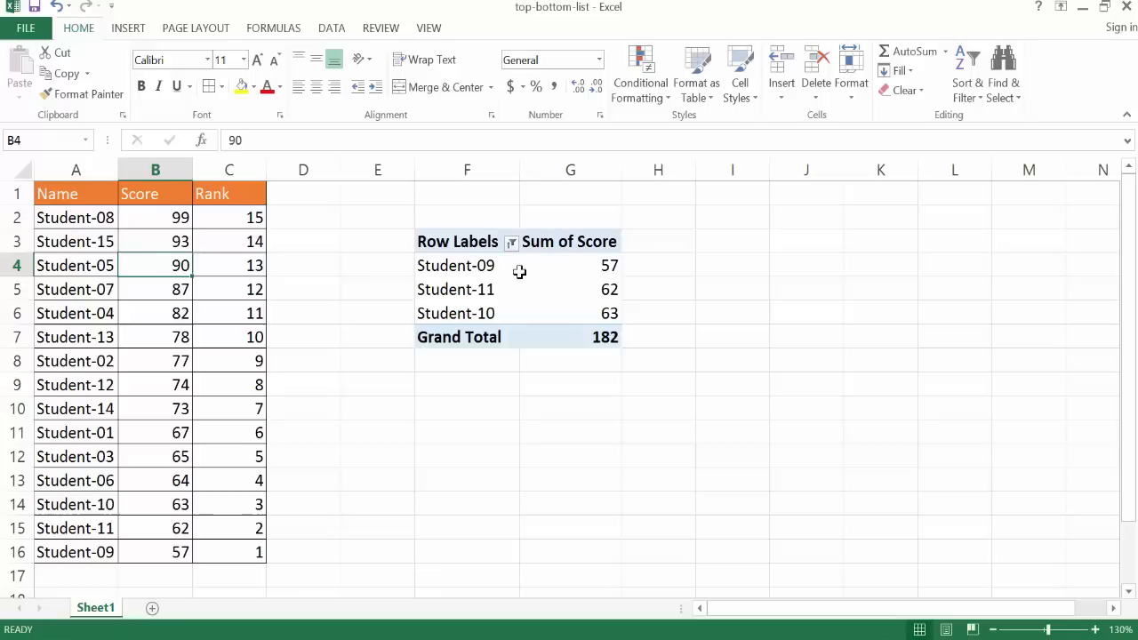
{"action": "mouse_move", "coordinate": [498, 265]}
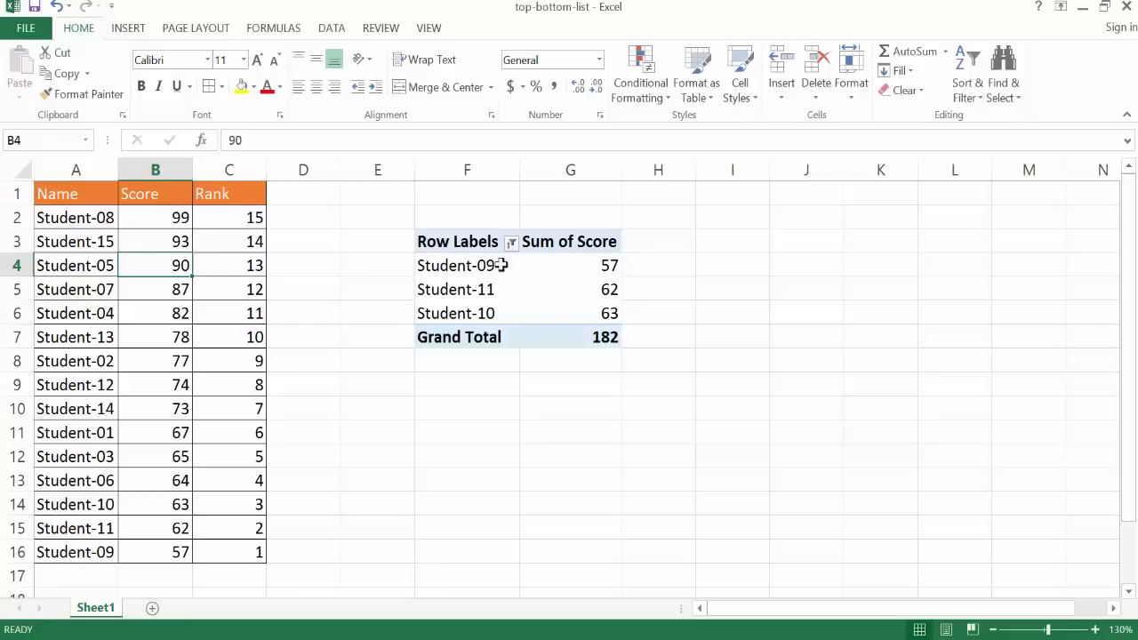
{"action": "mouse_move", "coordinate": [528, 283]}
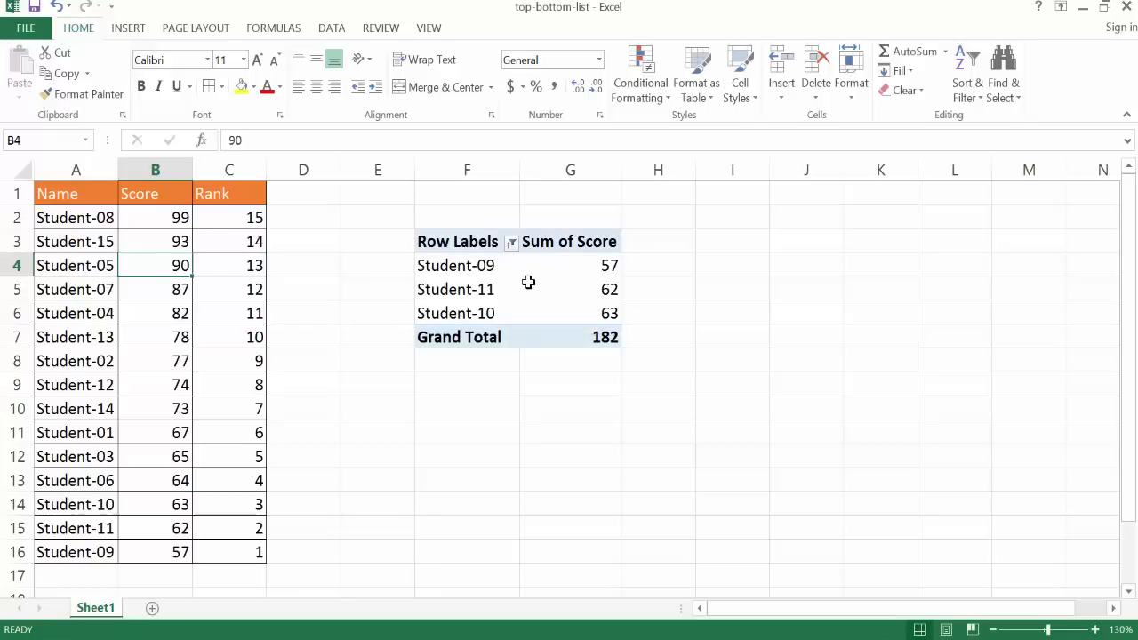
{"action": "mouse_move", "coordinate": [522, 266]}
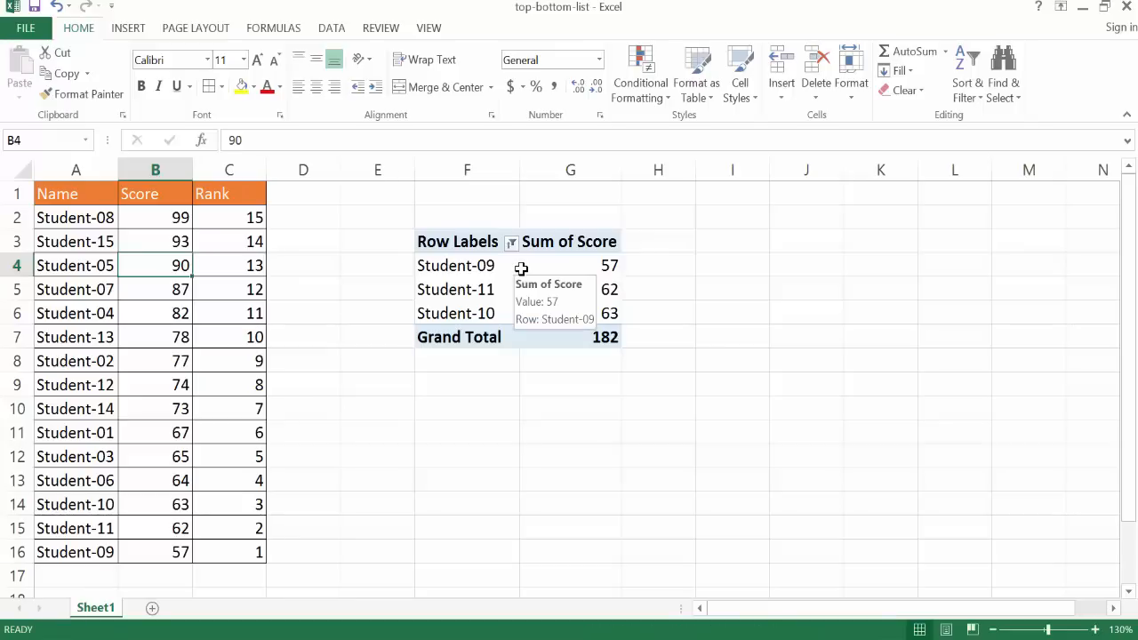
{"action": "mouse_move", "coordinate": [407, 276]}
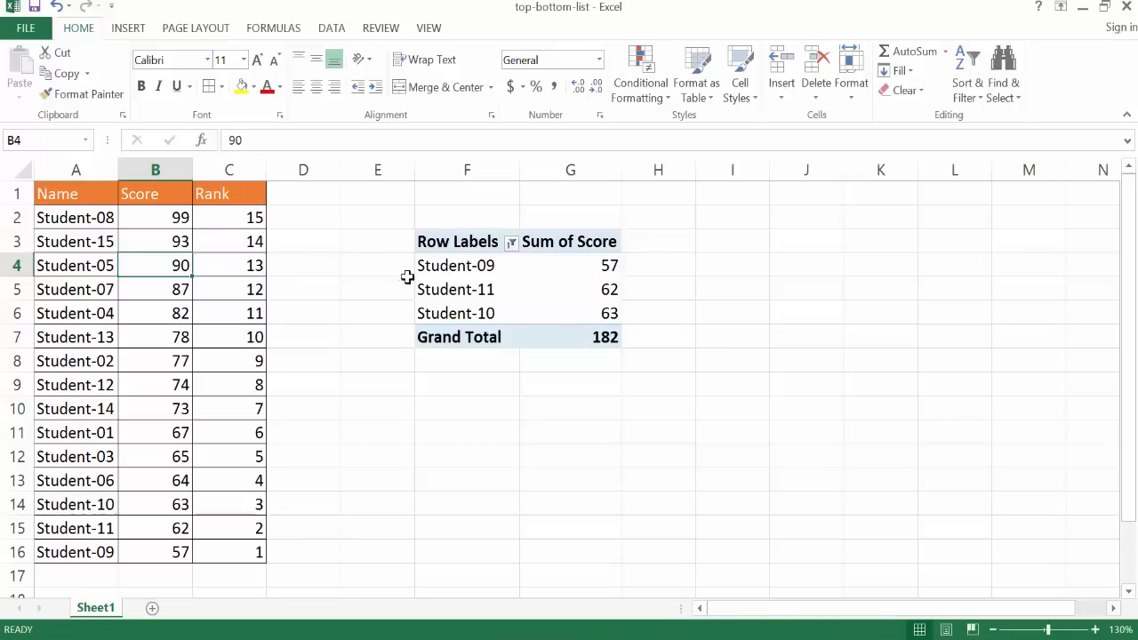